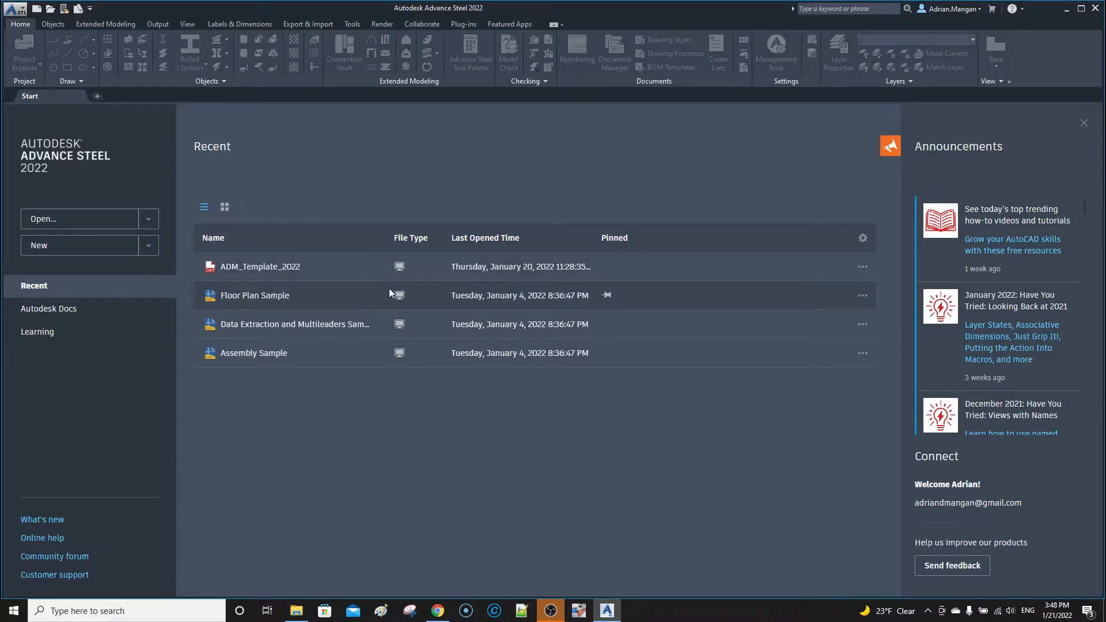
{"action": "mouse_move", "coordinate": [368, 253]}
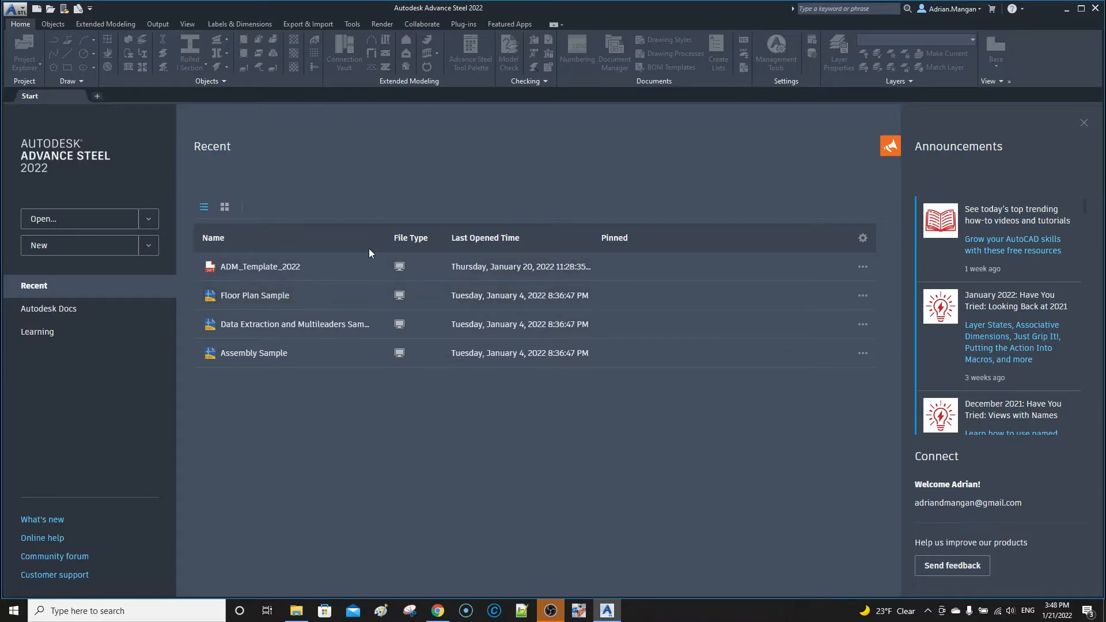
{"action": "mouse_move", "coordinate": [273, 272]}
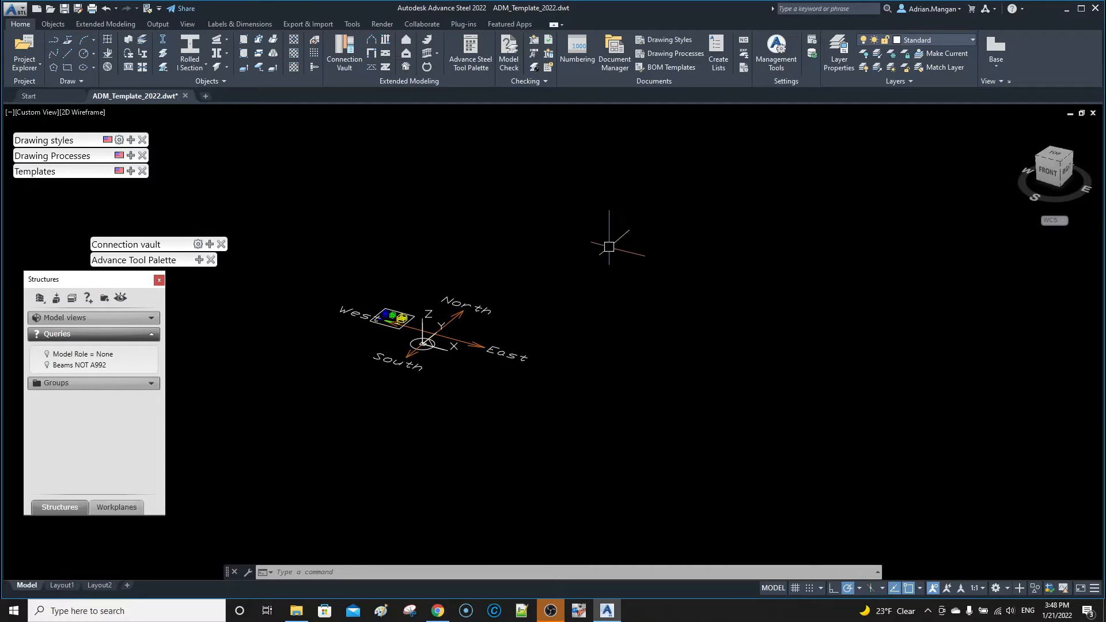
{"action": "mouse_move", "coordinate": [551, 151]}
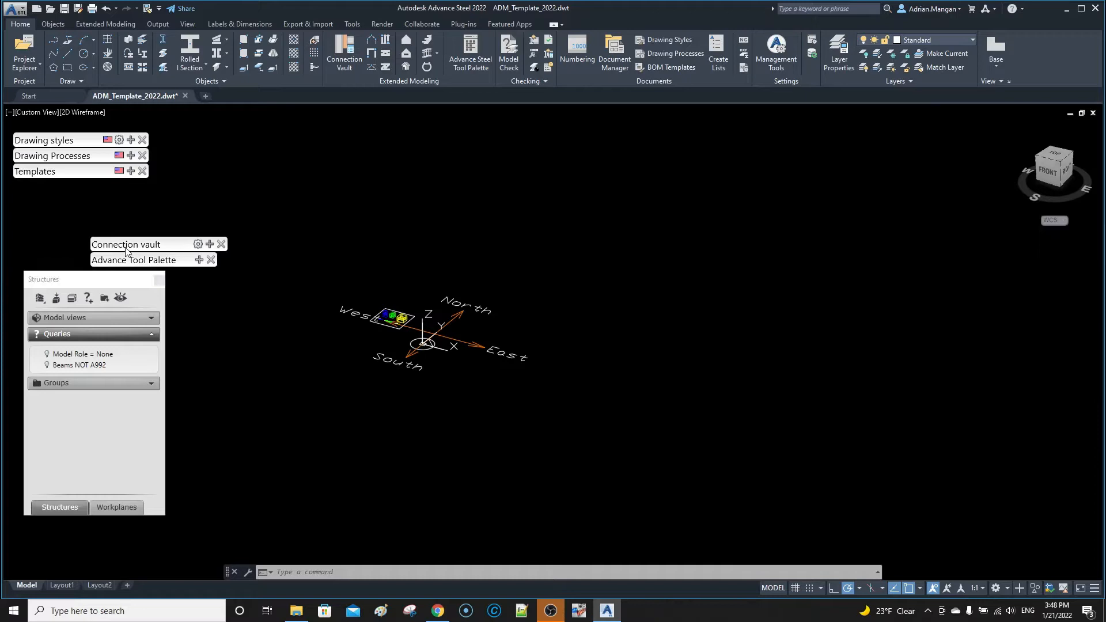
Drag the Connection vault and Advance Tool Palette bars to the right side of the viewport
{"action": "left_click_drag", "start_coordinate": [125, 244], "coordinate": [977, 238]}
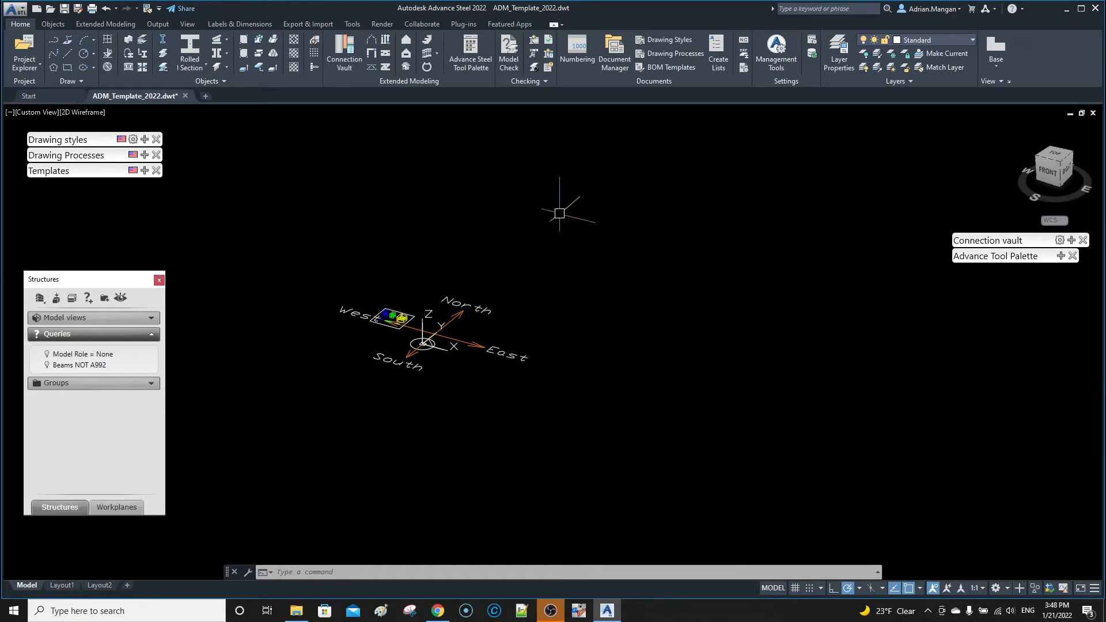
{"action": "mouse_move", "coordinate": [1078, 277]}
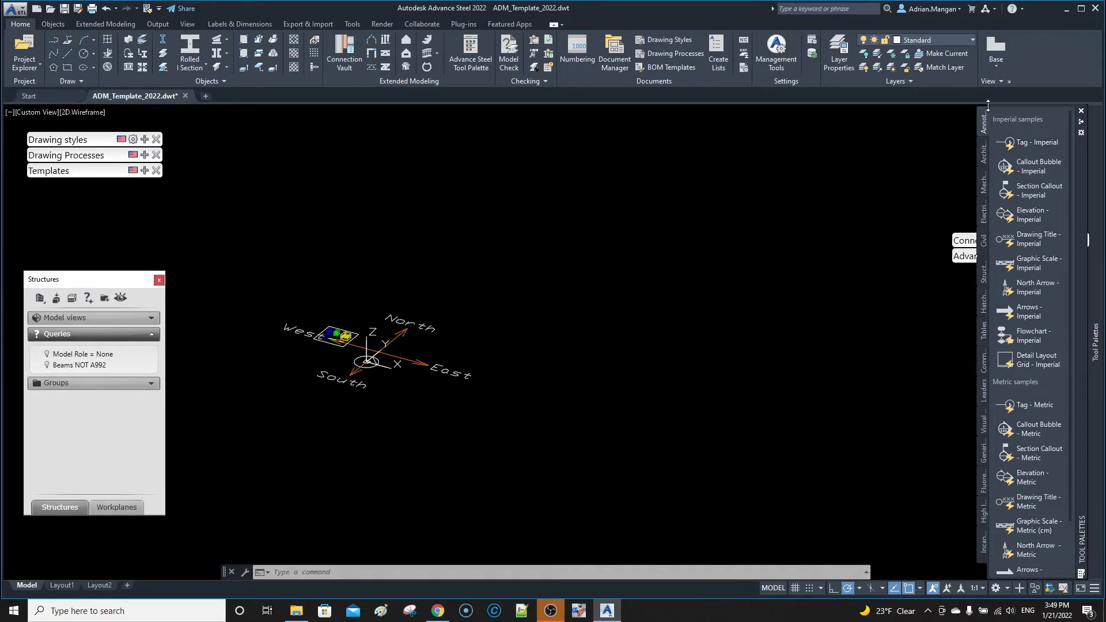
{"action": "mouse_move", "coordinate": [991, 207]}
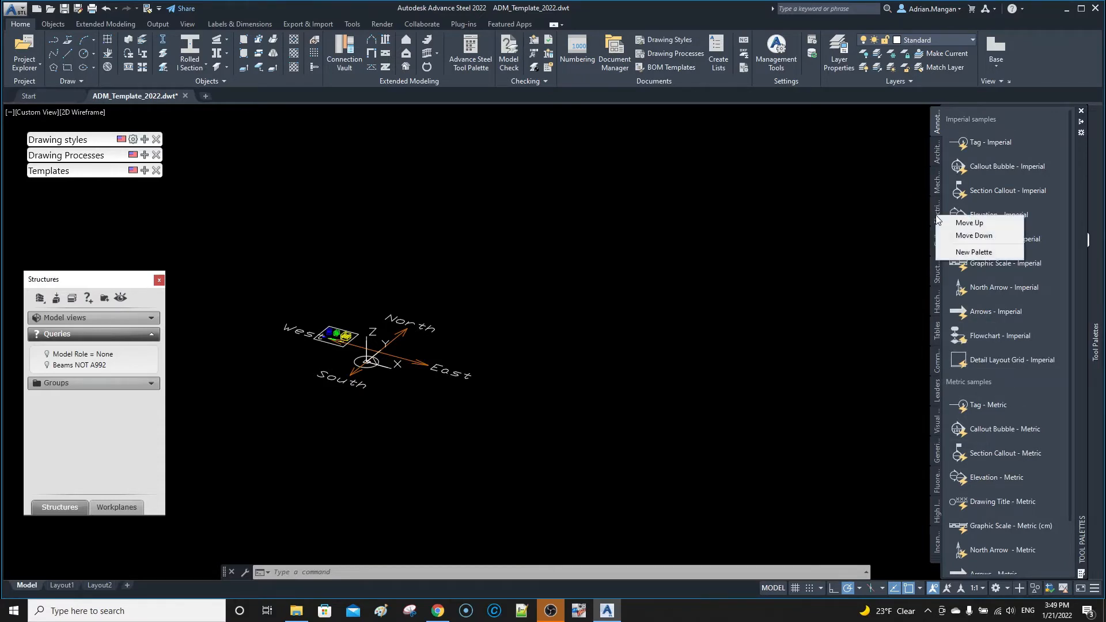
Create a blank tool palette and name it ADM
{"action": "left_click", "coordinate": [974, 252]}
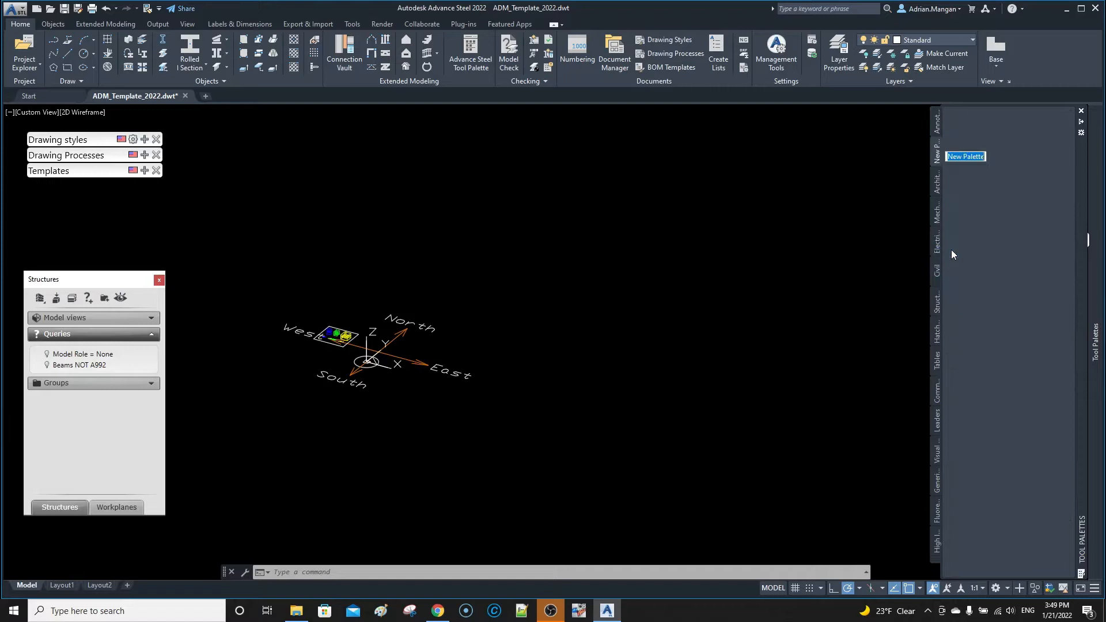
{"action": "type", "text": "ad"}
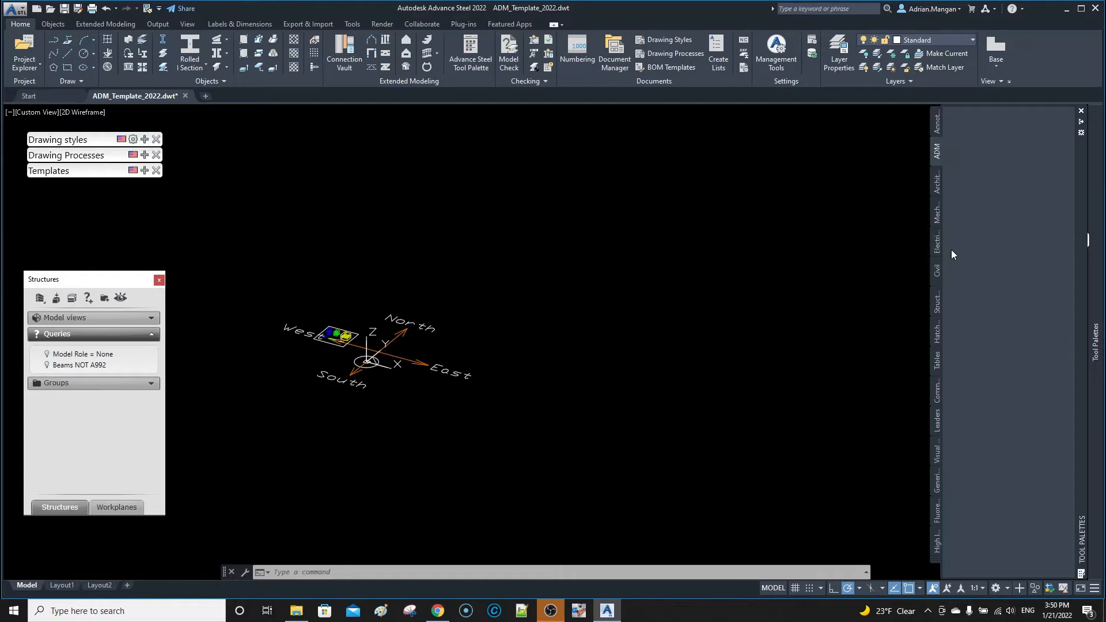
{"action": "left_click", "coordinate": [938, 185]}
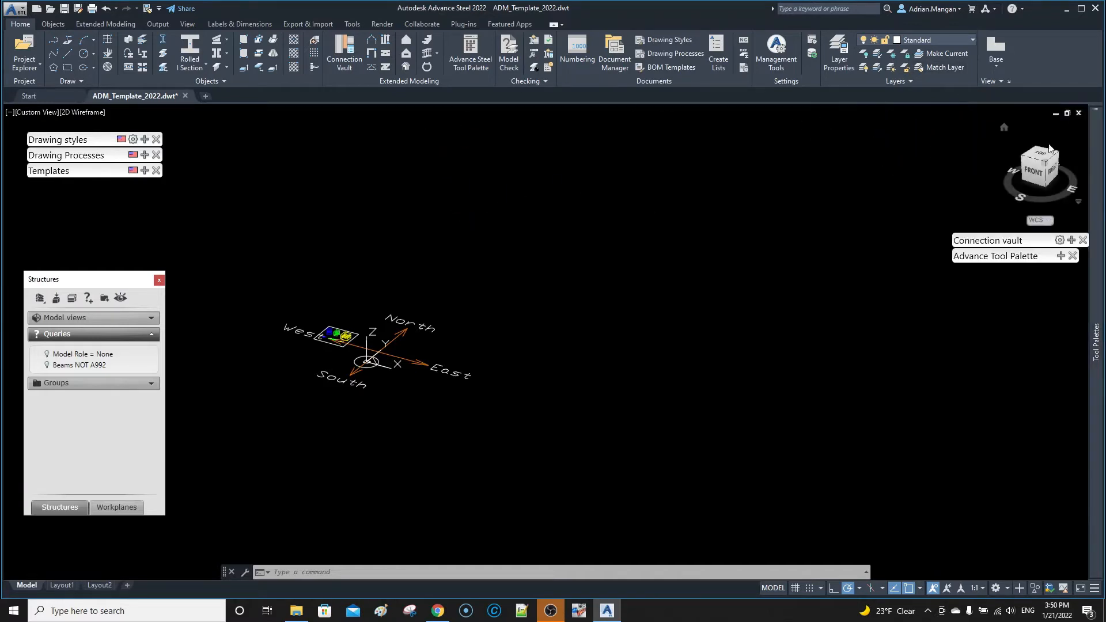
Reopen the Tool Palettes showing the Mechanical sample tools
{"action": "left_click", "coordinate": [1040, 164]}
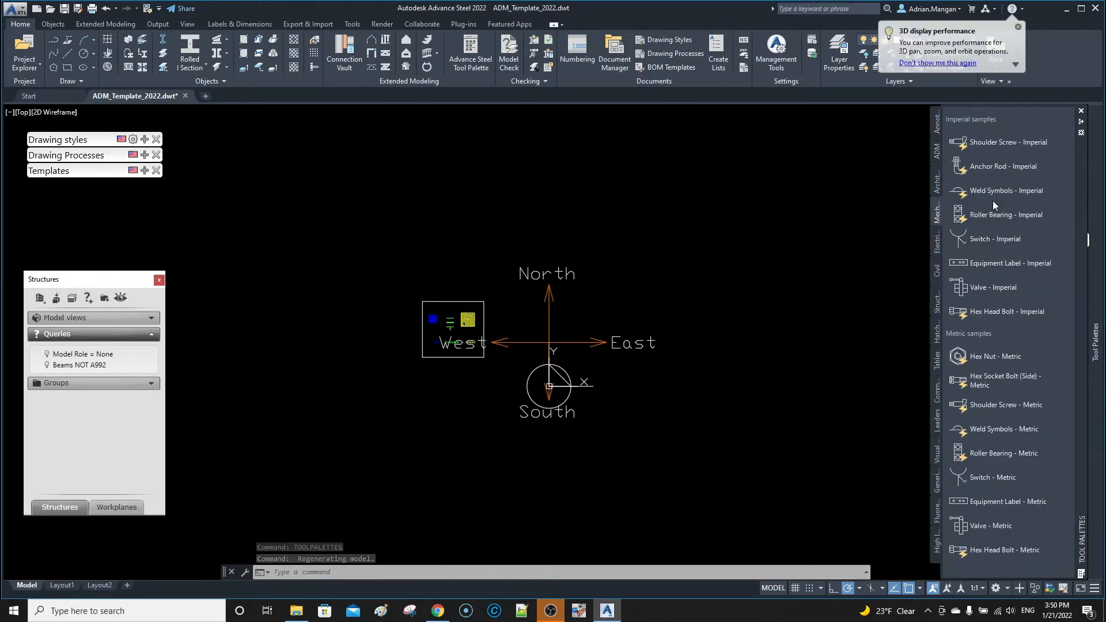
{"action": "mouse_move", "coordinate": [996, 356]}
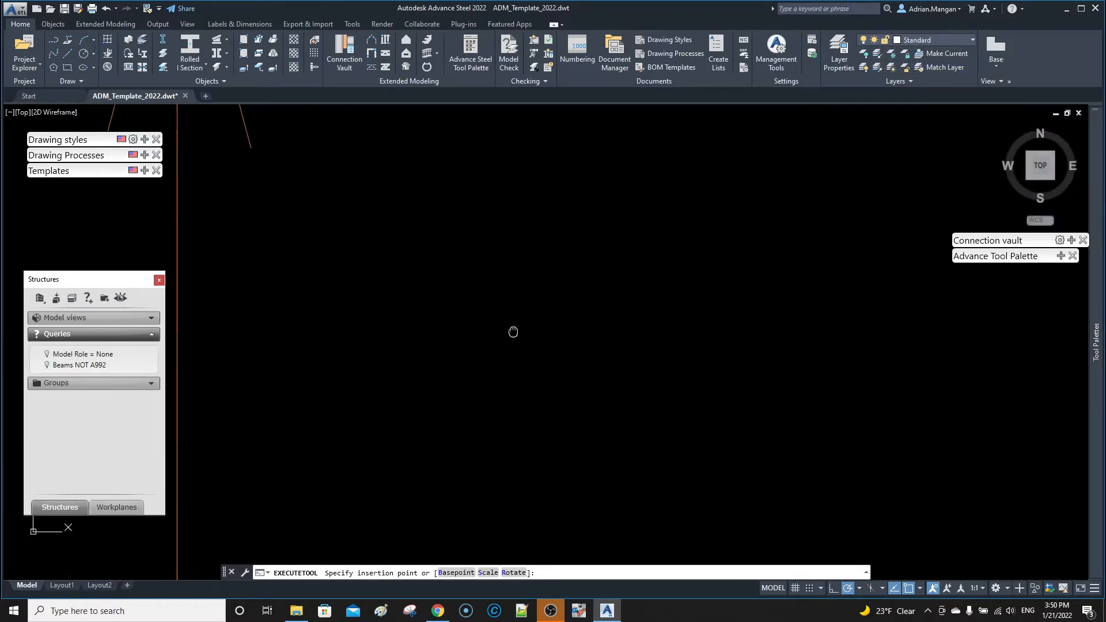
{"action": "mouse_move", "coordinate": [615, 213]}
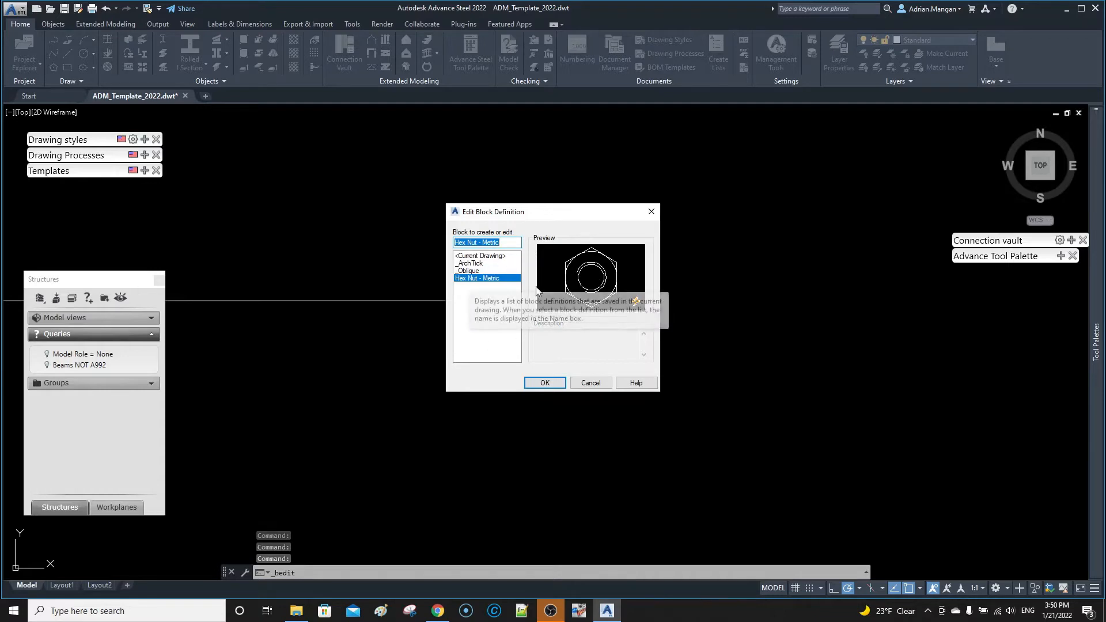
{"action": "left_click", "coordinate": [544, 382]}
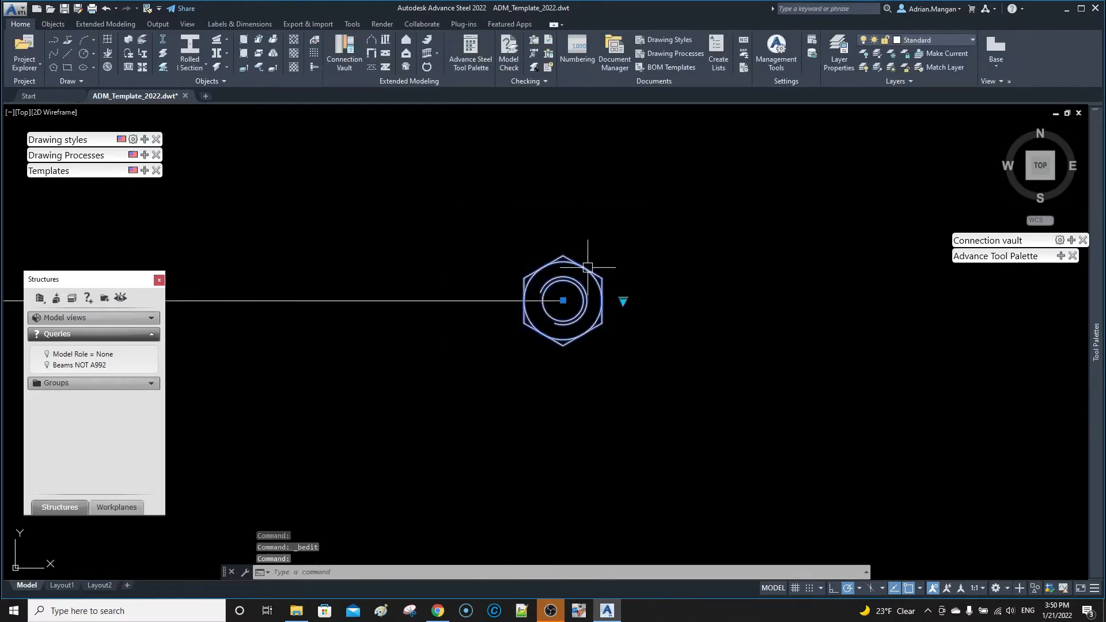
{"action": "right_click", "coordinate": [588, 267]}
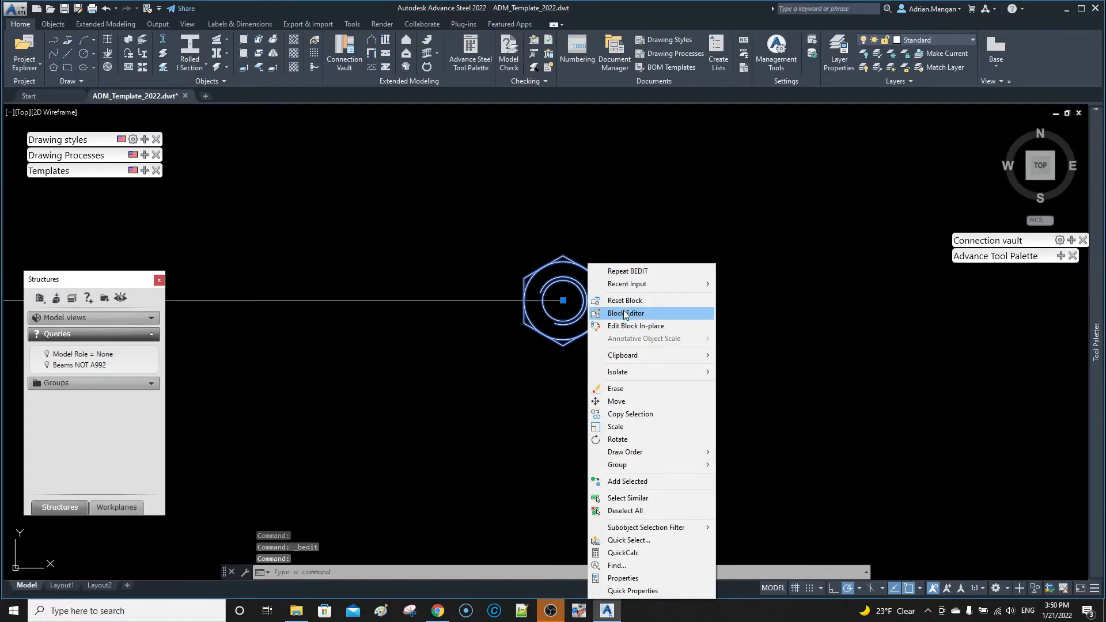
{"action": "mouse_move", "coordinate": [628, 300]}
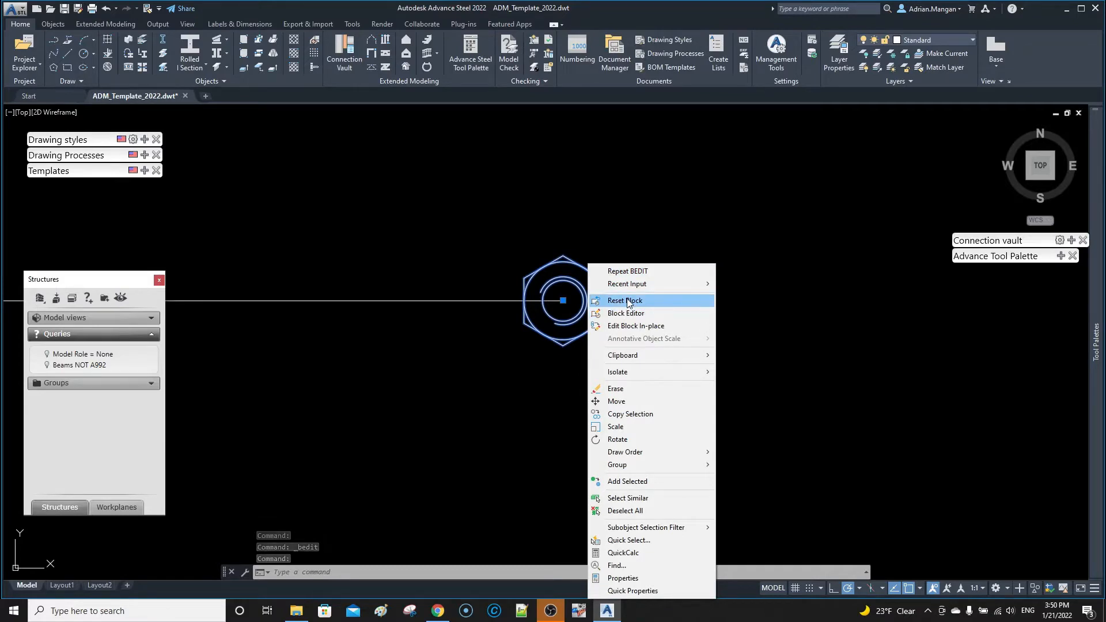
{"action": "left_click", "coordinate": [625, 313]}
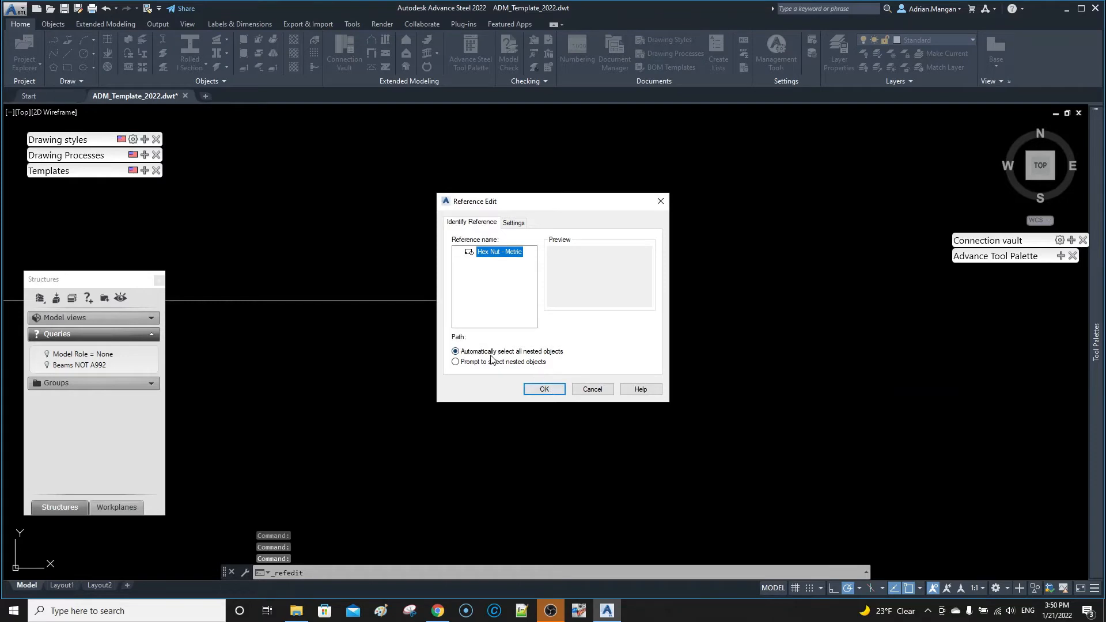
{"action": "mouse_move", "coordinate": [584, 362]}
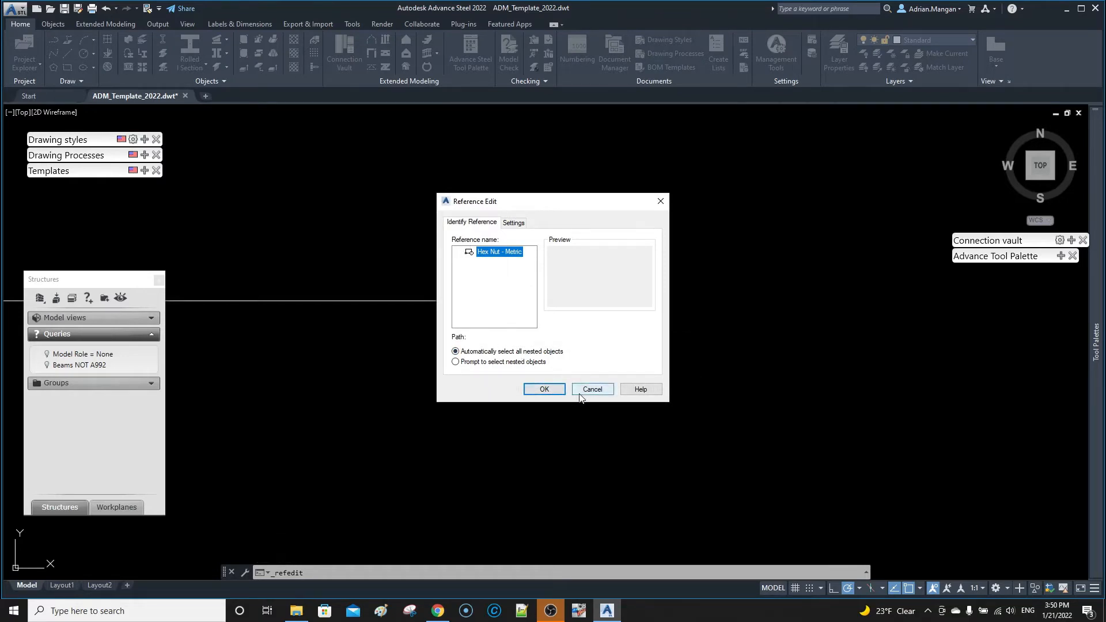
{"action": "left_click", "coordinate": [544, 389]}
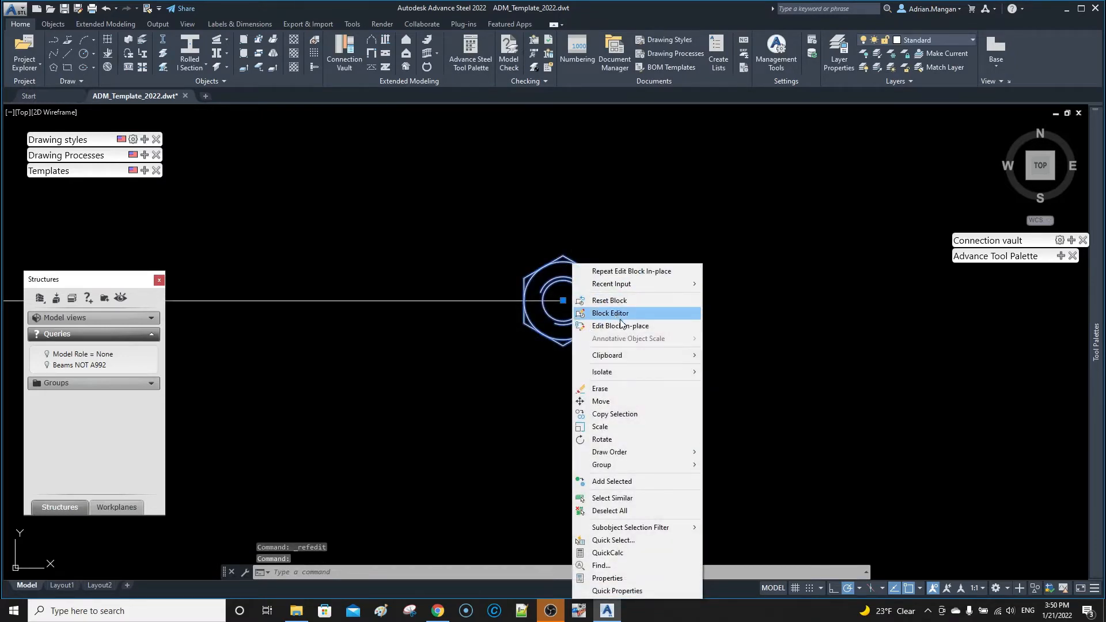
{"action": "key", "text": "Escape"}
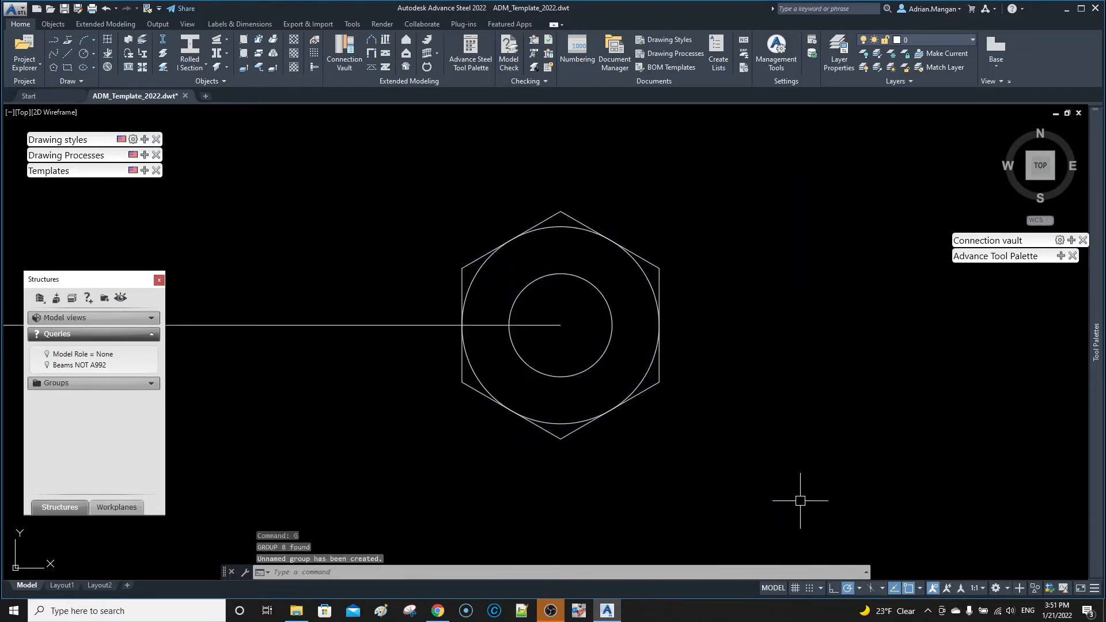
Select the grouped hex nut and start the Scale command from its shortcut menu
{"action": "left_click", "coordinate": [559, 325]}
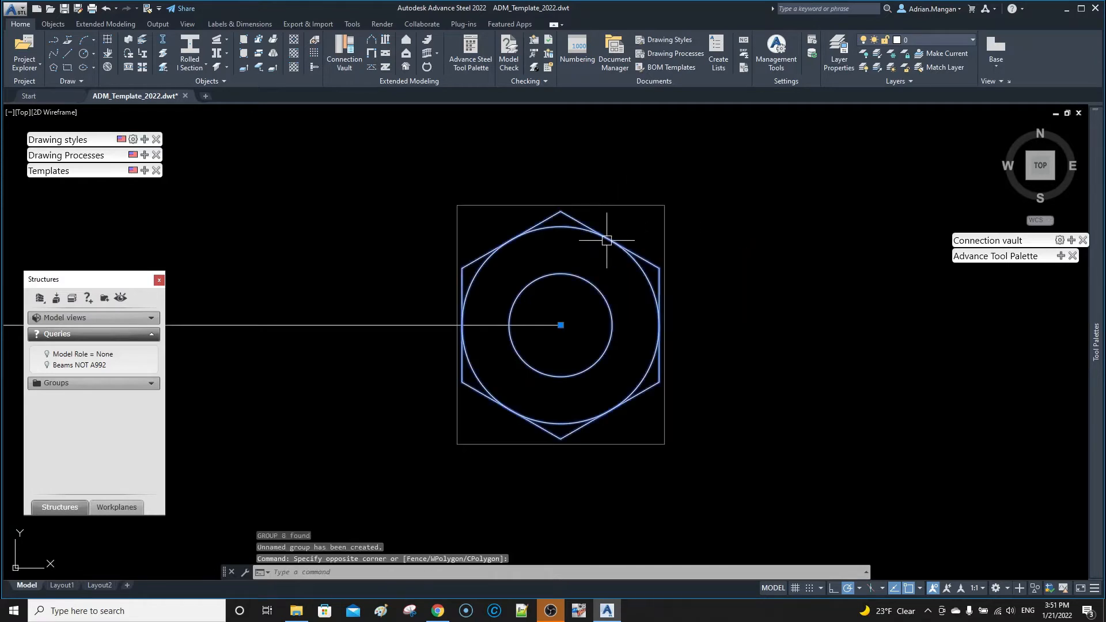
{"action": "right_click", "coordinate": [606, 240]}
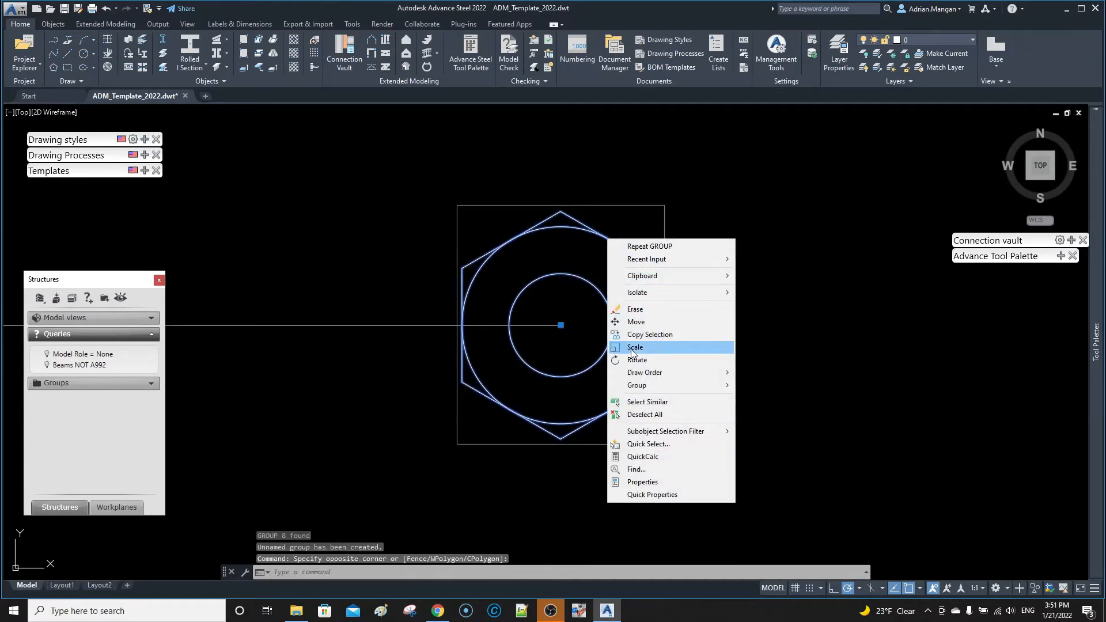
{"action": "left_click", "coordinate": [635, 346]}
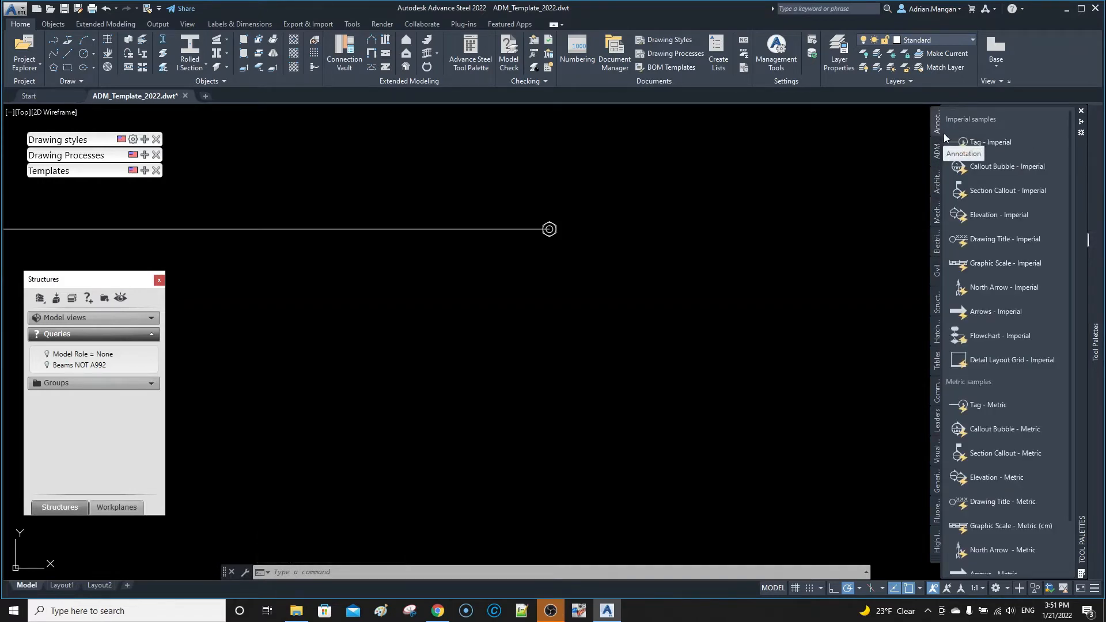
{"action": "mouse_move", "coordinate": [1008, 191]}
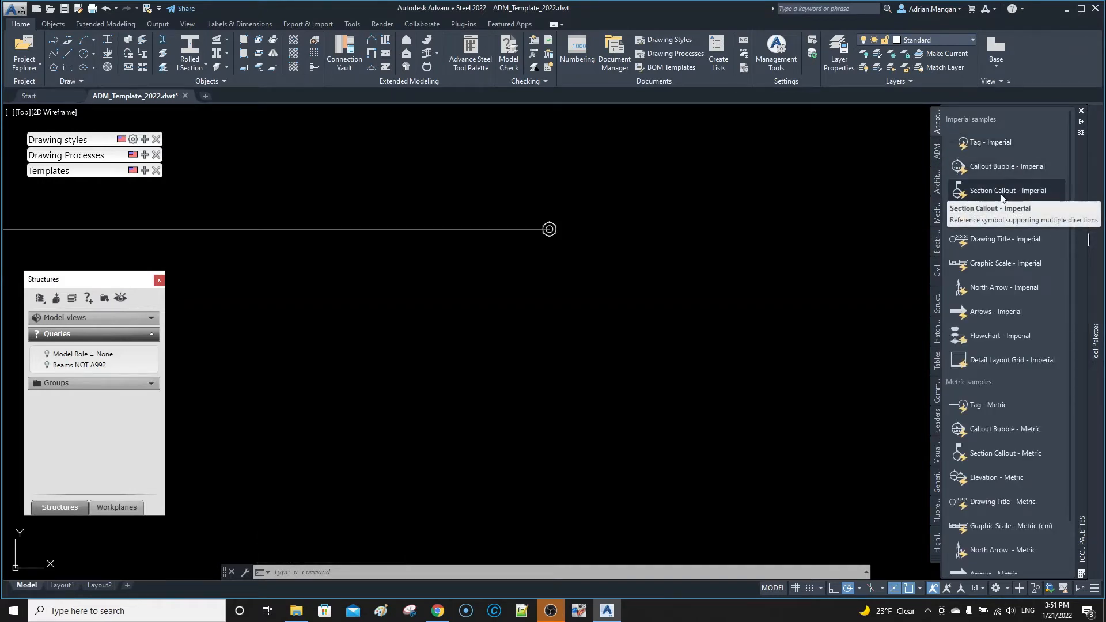
{"action": "mouse_move", "coordinate": [1024, 166]}
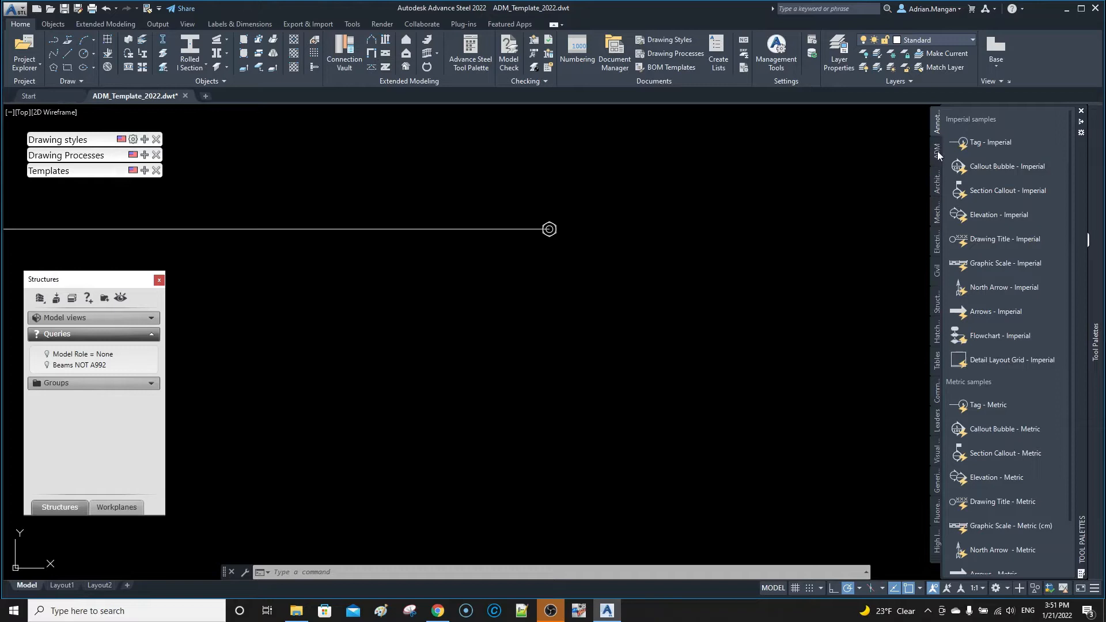
{"action": "mouse_move", "coordinate": [970, 276]}
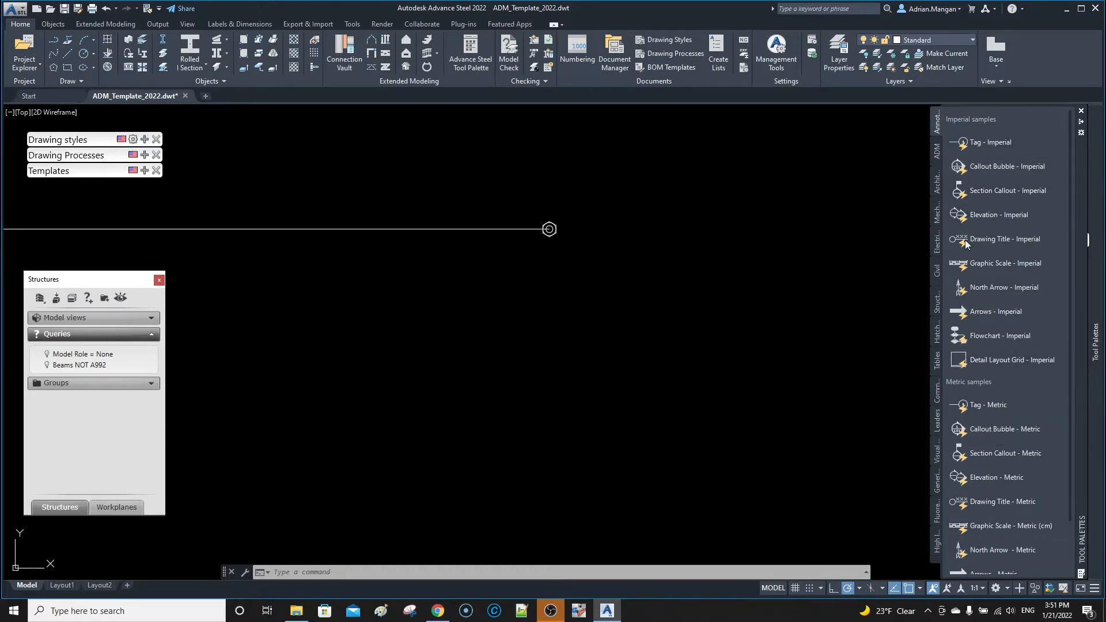
{"action": "mouse_move", "coordinate": [990, 444]}
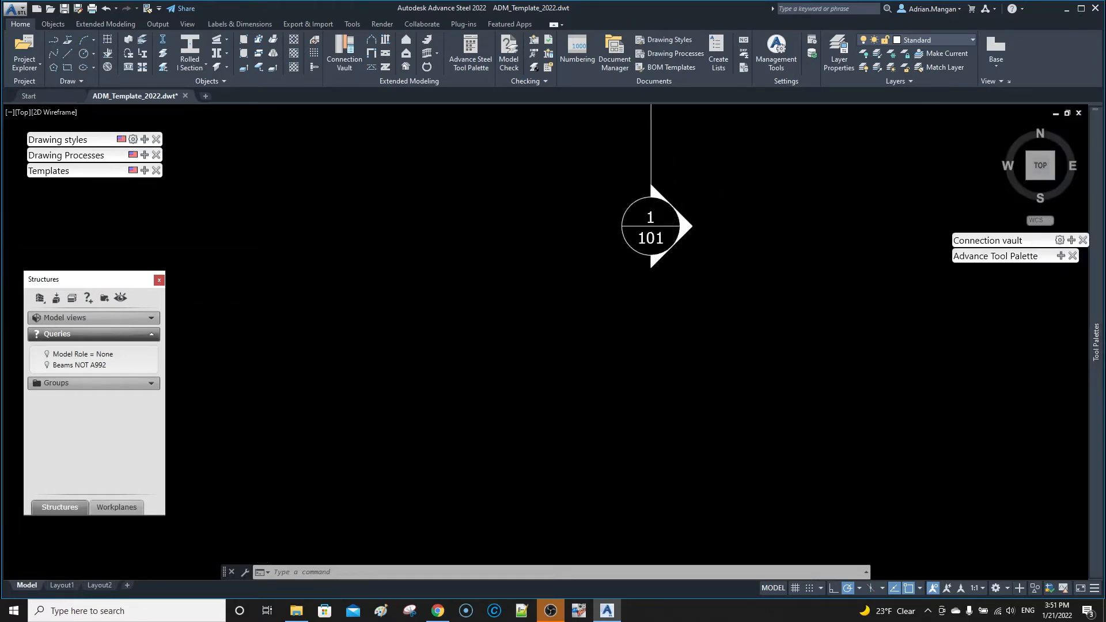
Bring out the Tool Palettes beside the drawing with the section marker
{"action": "left_click_drag", "start_coordinate": [650, 226], "coordinate": [603, 251]}
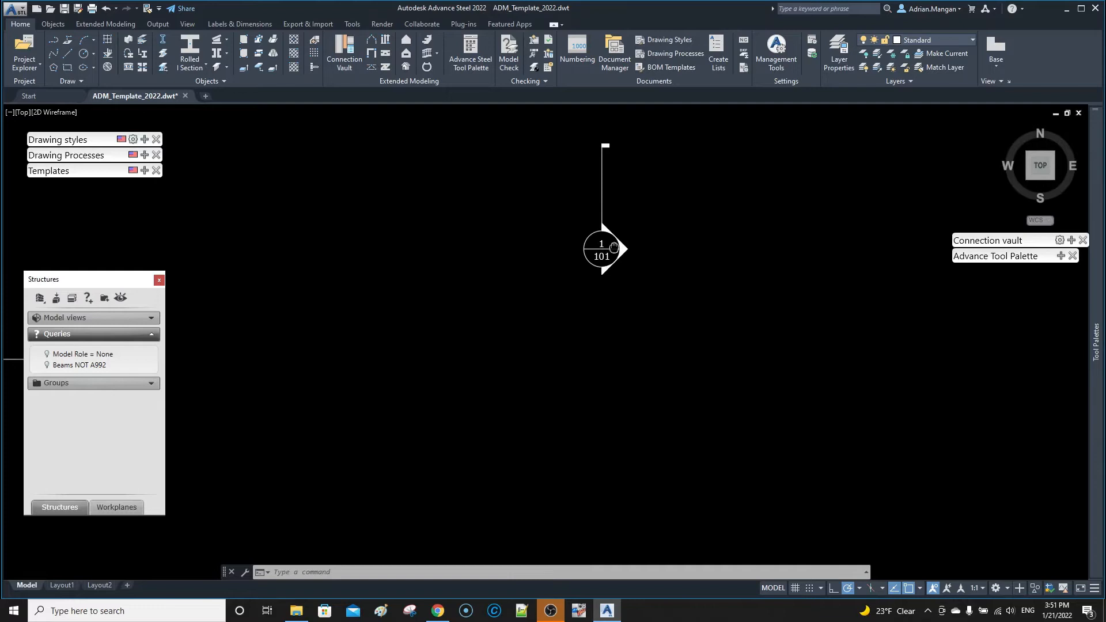
{"action": "left_click", "coordinate": [600, 249]}
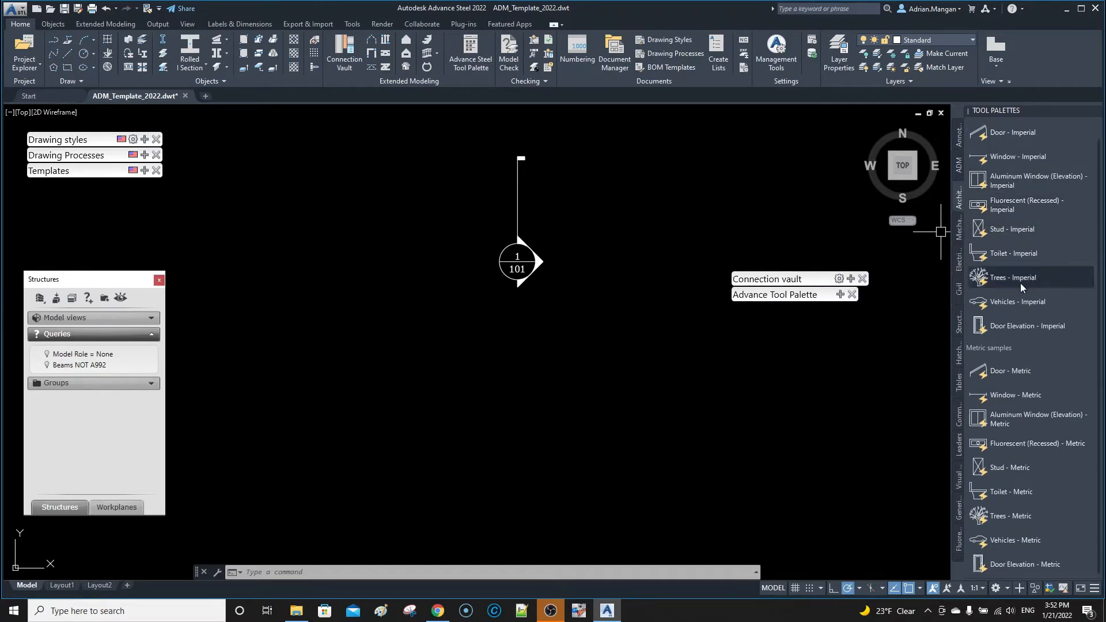
Start placing the Trees - Imperial block, then cancel the insertion
{"action": "left_click", "coordinate": [1012, 277]}
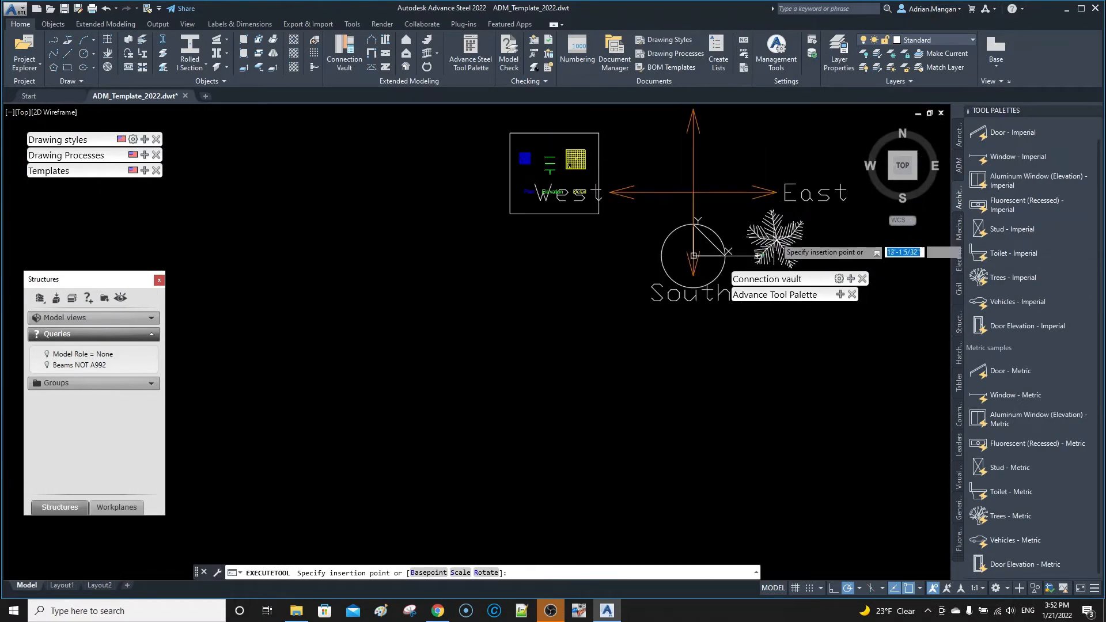
{"action": "key", "text": "Escape"}
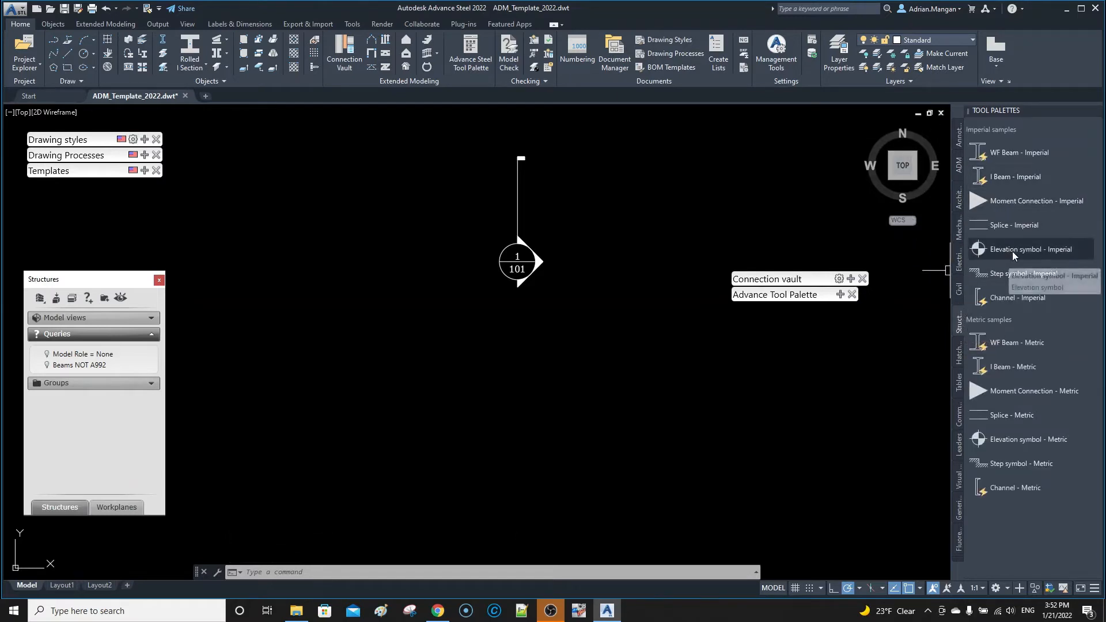
Place the Elevation symbol - Imperial at 1:1 scale, confirming its attribute value
{"action": "left_click", "coordinate": [1030, 249]}
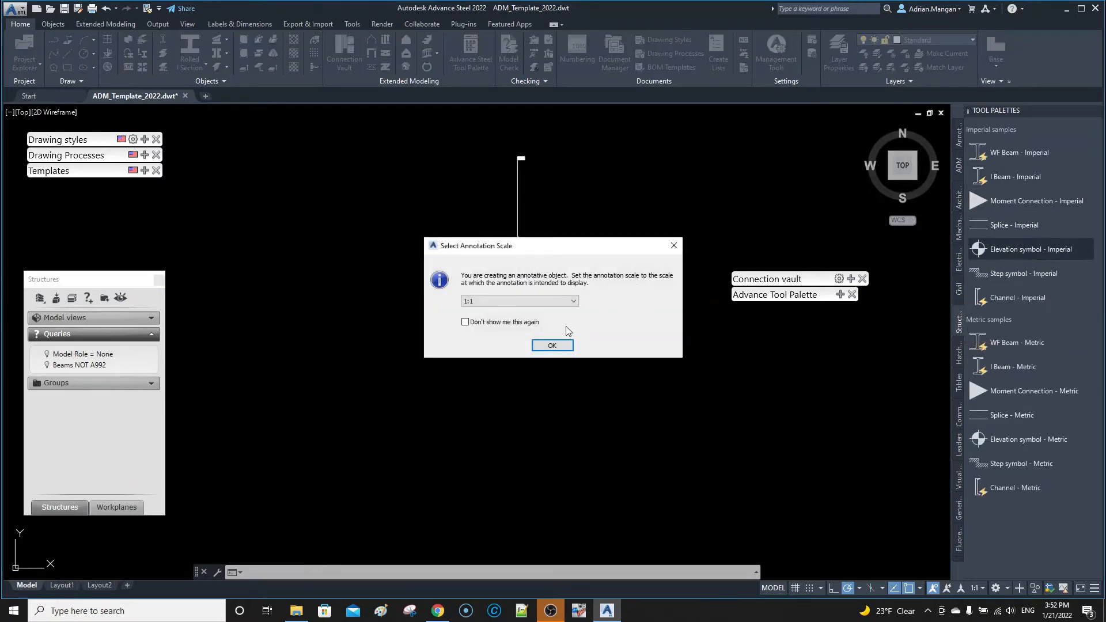
{"action": "left_click", "coordinate": [552, 346]}
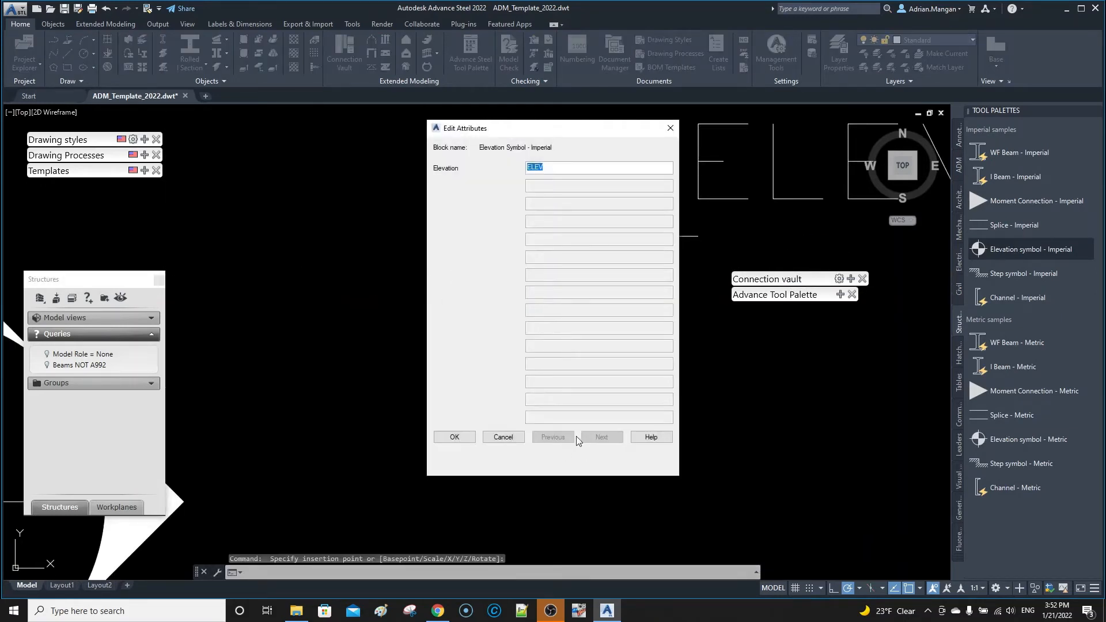
{"action": "left_click", "coordinate": [455, 436]}
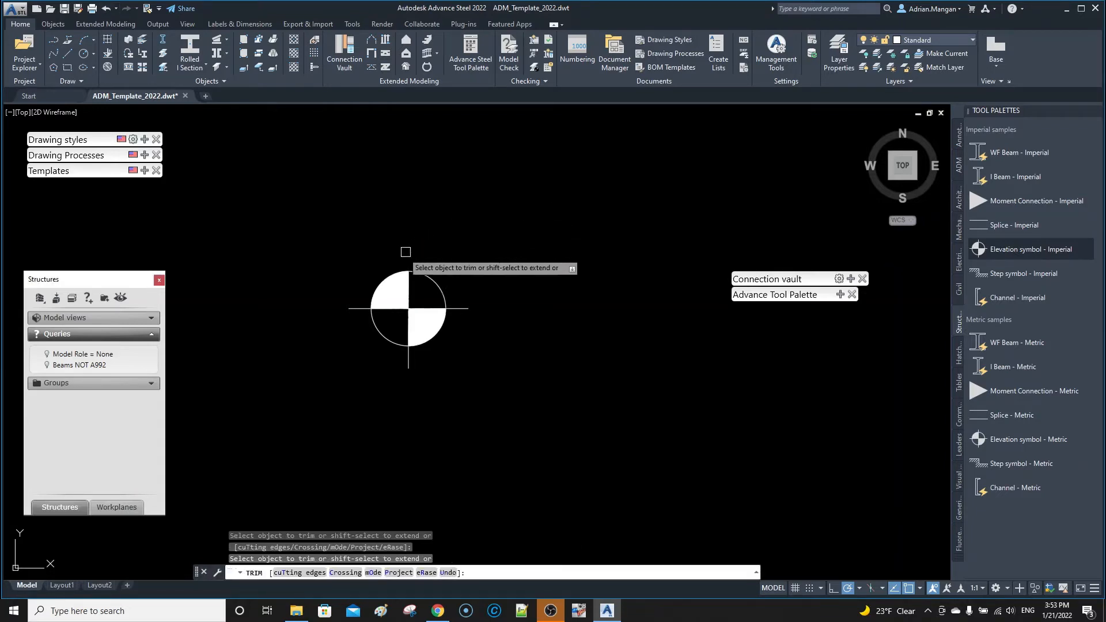
{"action": "mouse_move", "coordinate": [434, 359]}
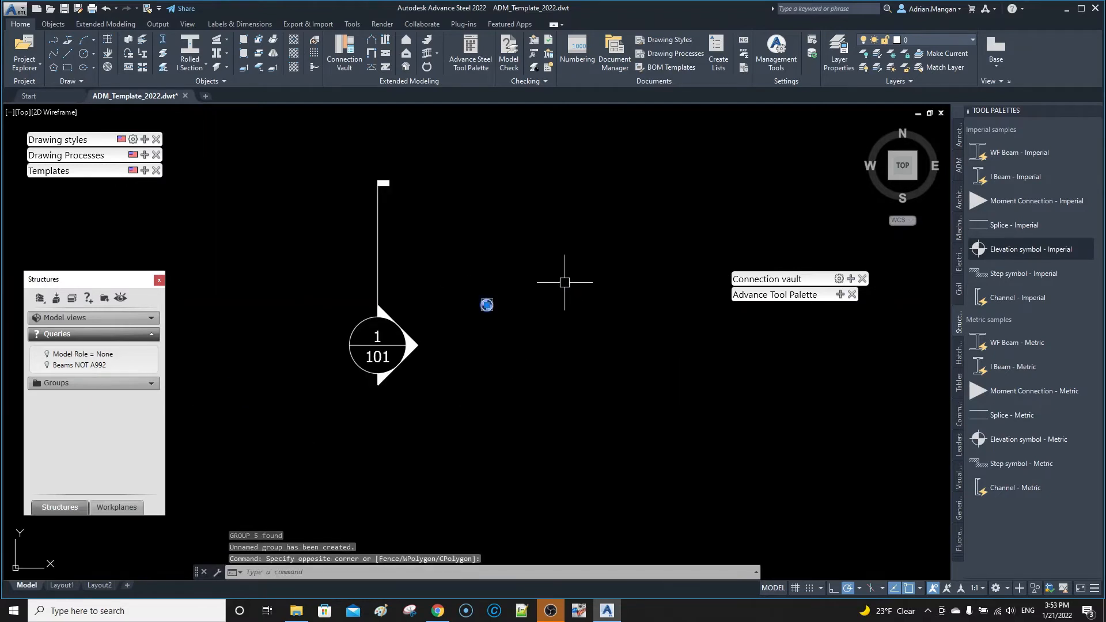
{"action": "type", "text": "WBLOCK"}
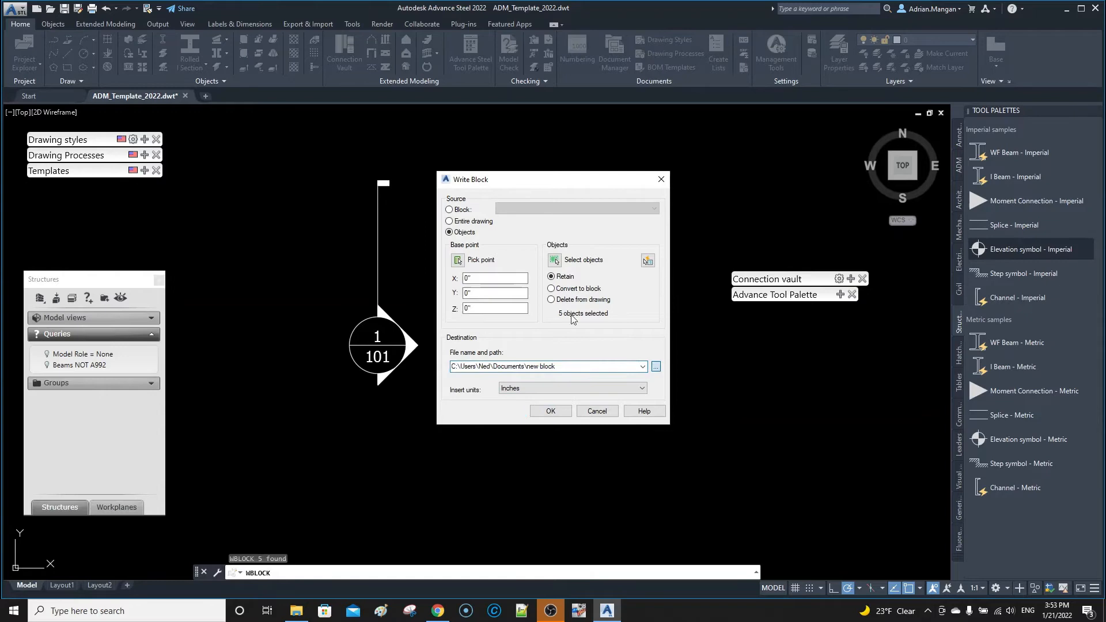
Browse the block file location to the ProgramData Autodesk Shared folder
{"action": "left_click", "coordinate": [655, 366]}
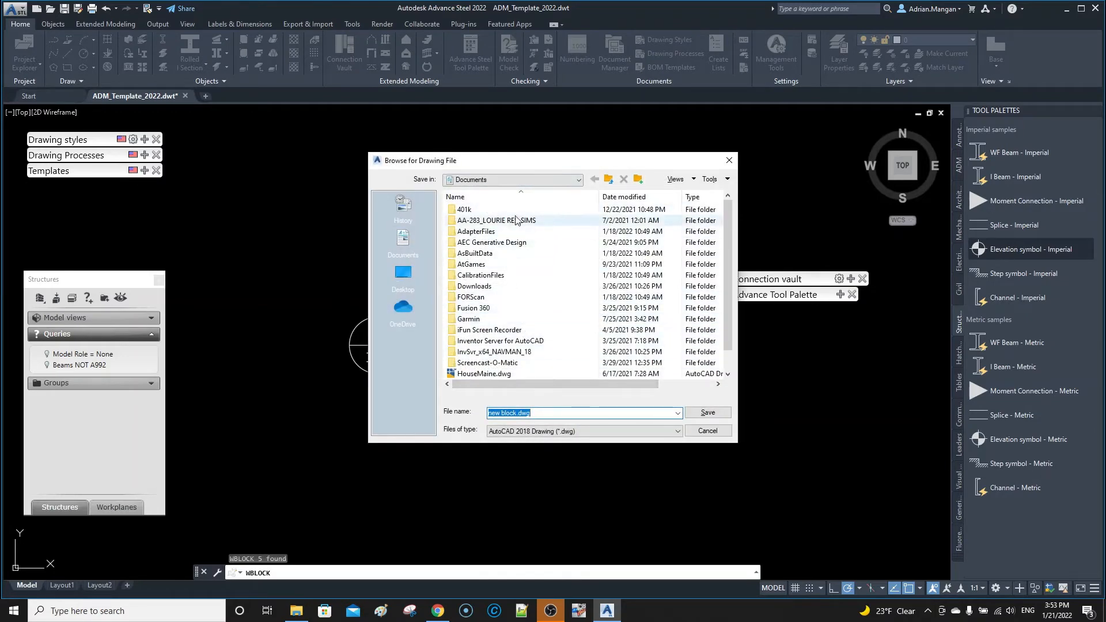
{"action": "left_click", "coordinate": [578, 180]}
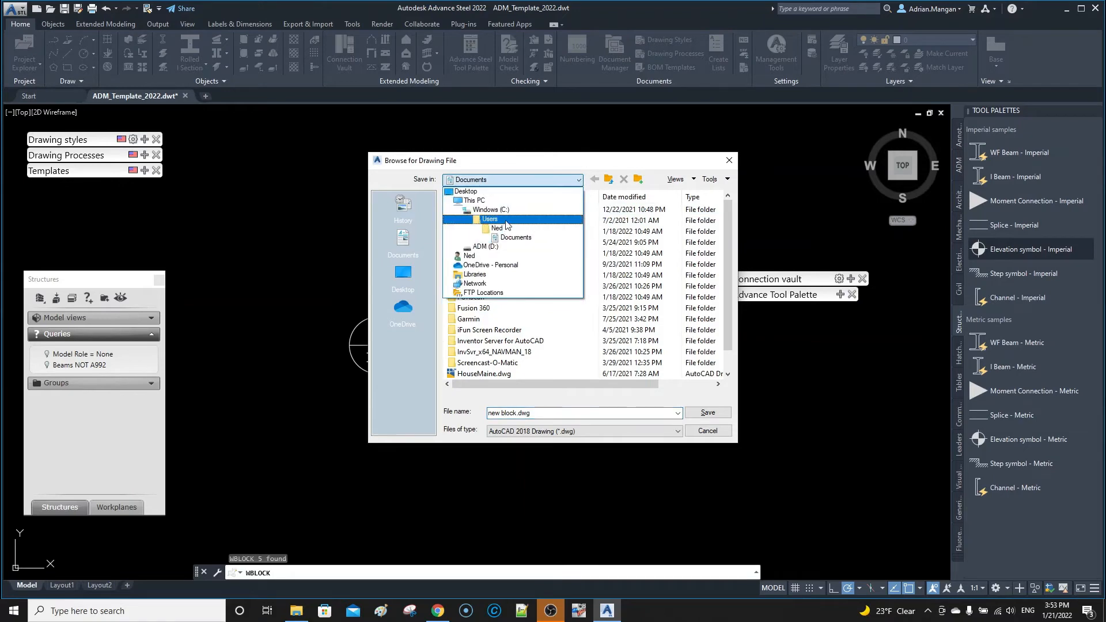
{"action": "left_click", "coordinate": [490, 209]}
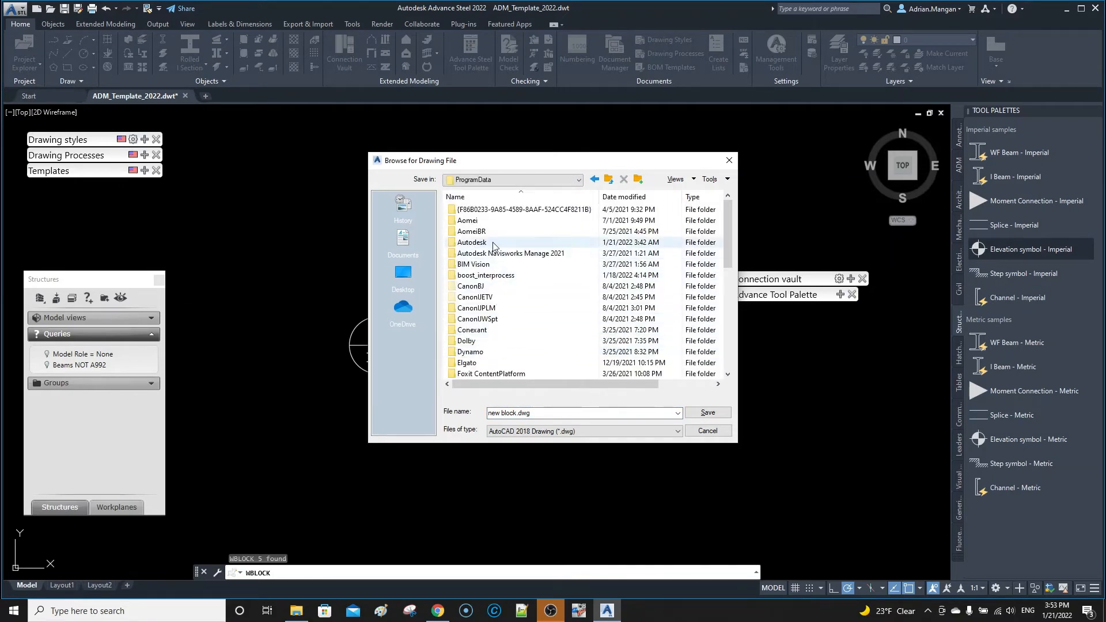
{"action": "double_click", "coordinate": [471, 242]}
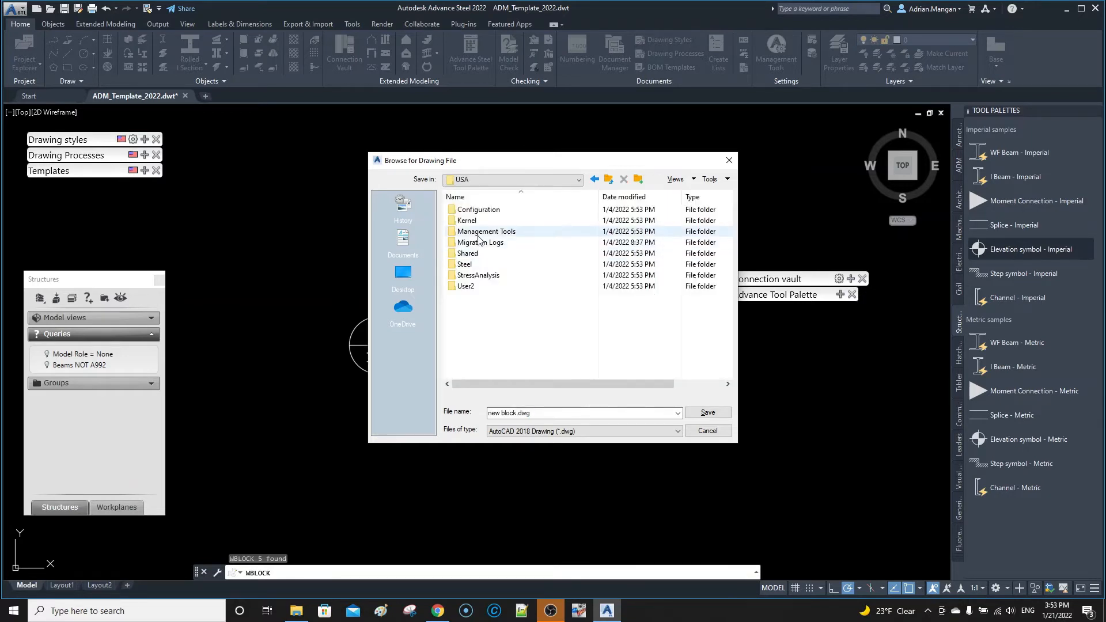
{"action": "double_click", "coordinate": [467, 253]}
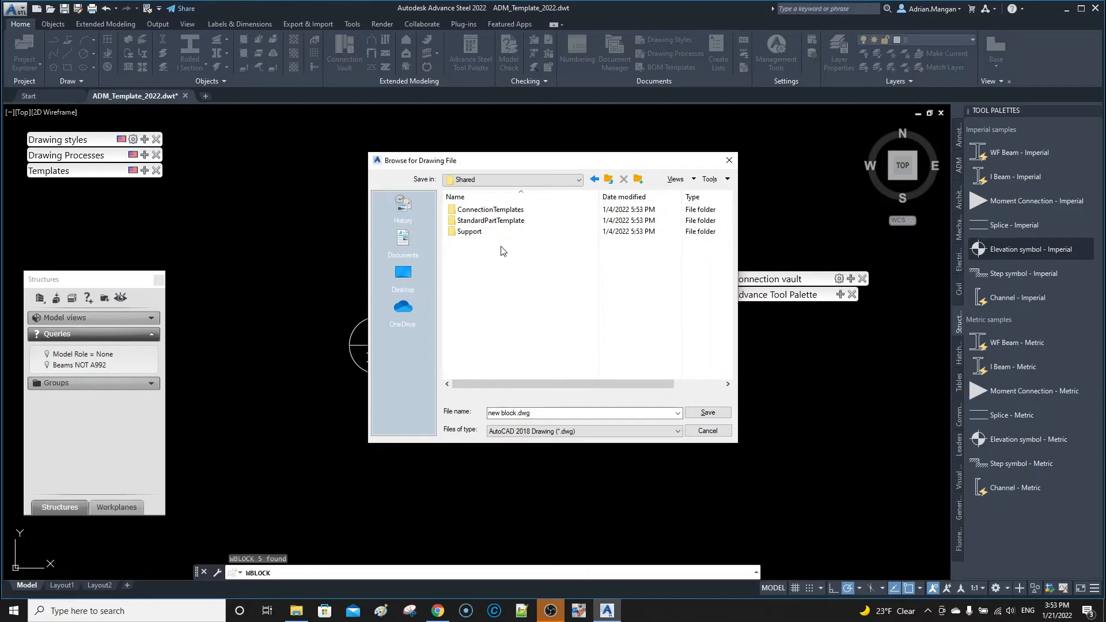
Create a Blocks folder there and save the file as working point.dwg
{"action": "right_click", "coordinate": [504, 251]}
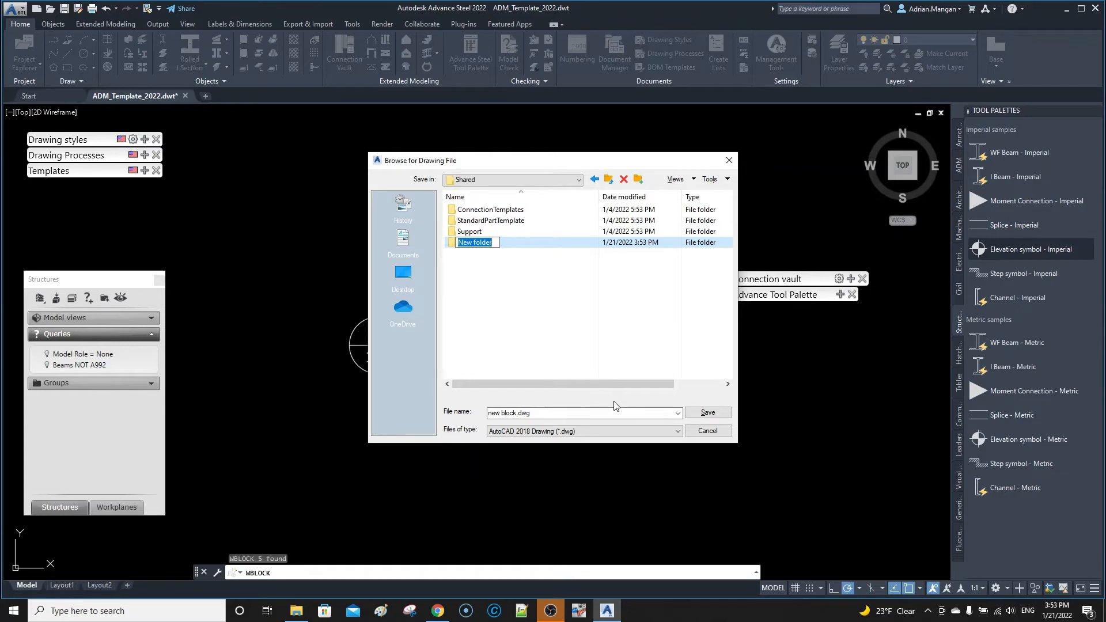
{"action": "type", "text": "b"}
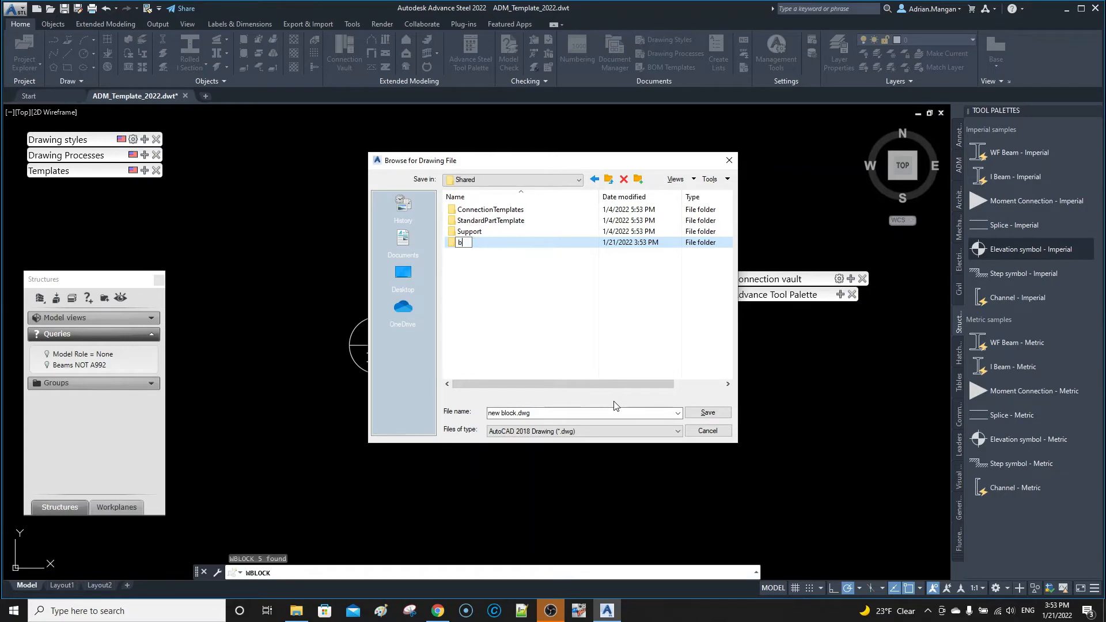
{"action": "type", "text": "locks"}
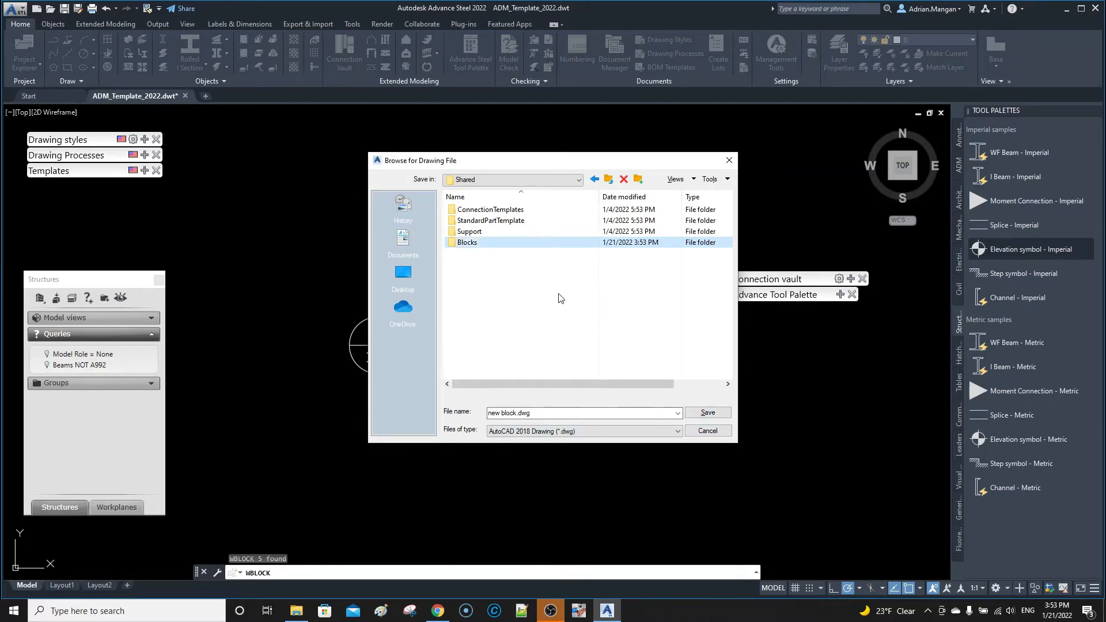
{"action": "double_click", "coordinate": [468, 242]}
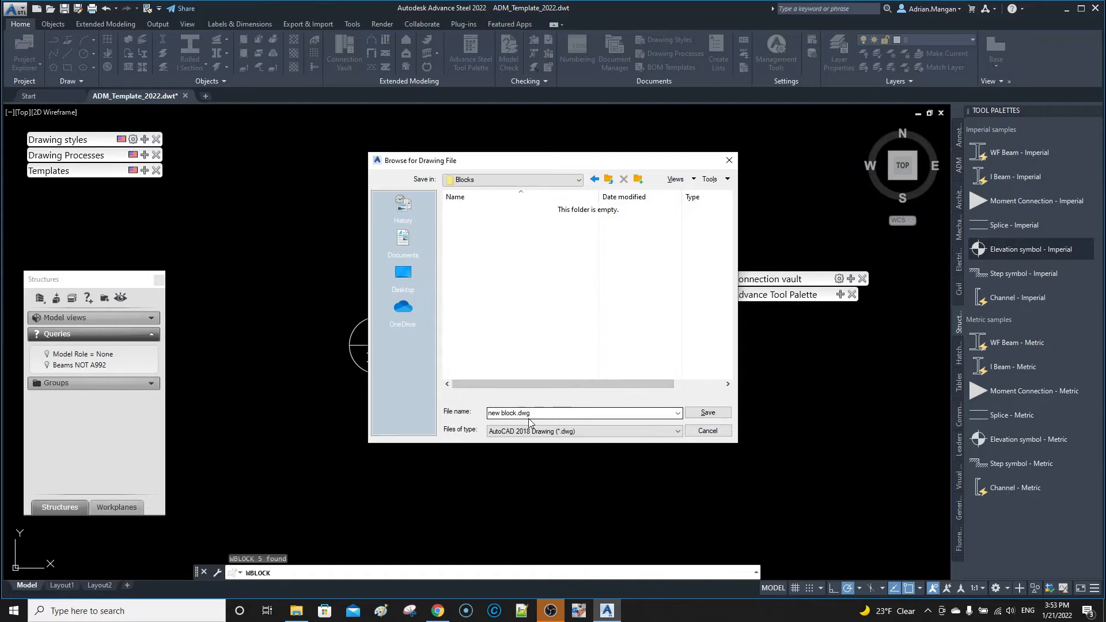
{"action": "double_click", "coordinate": [503, 412]}
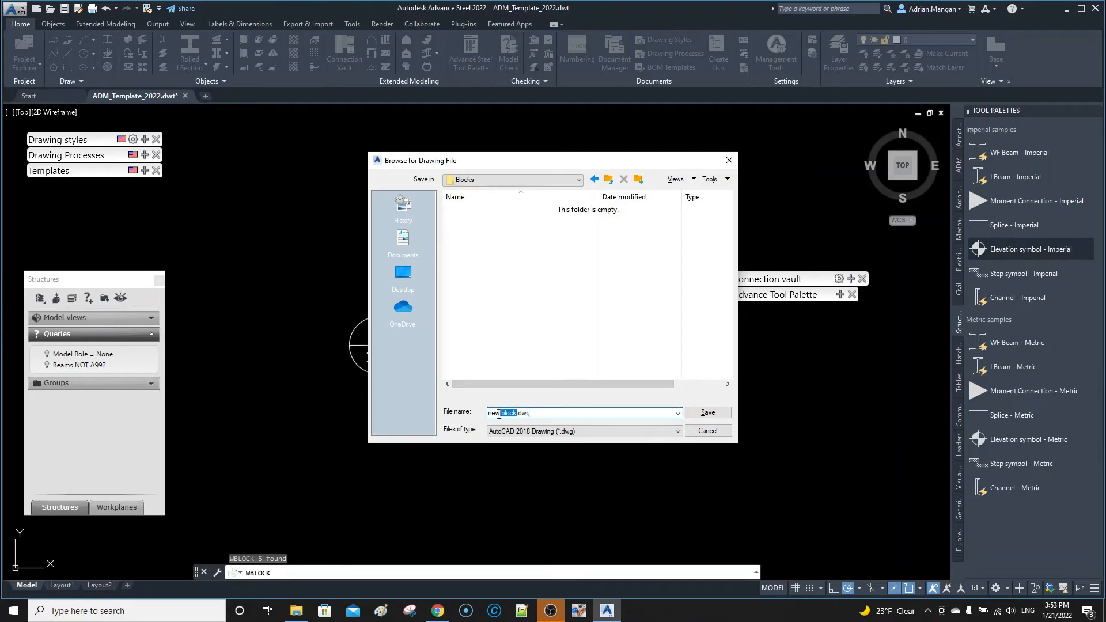
{"action": "type", "text": "working"}
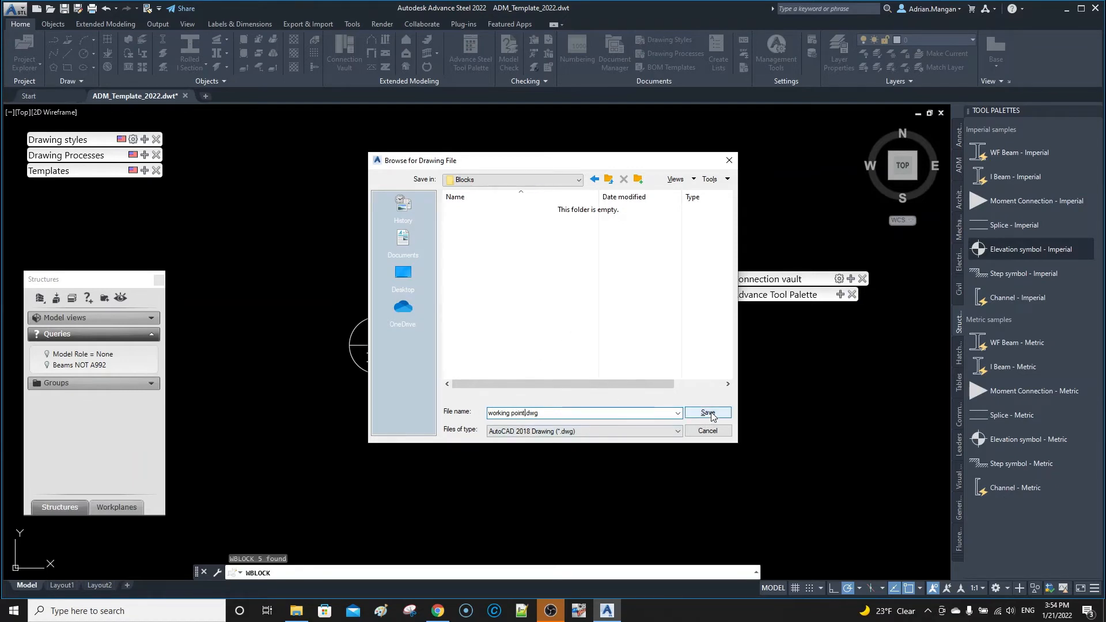
{"action": "left_click", "coordinate": [708, 413]}
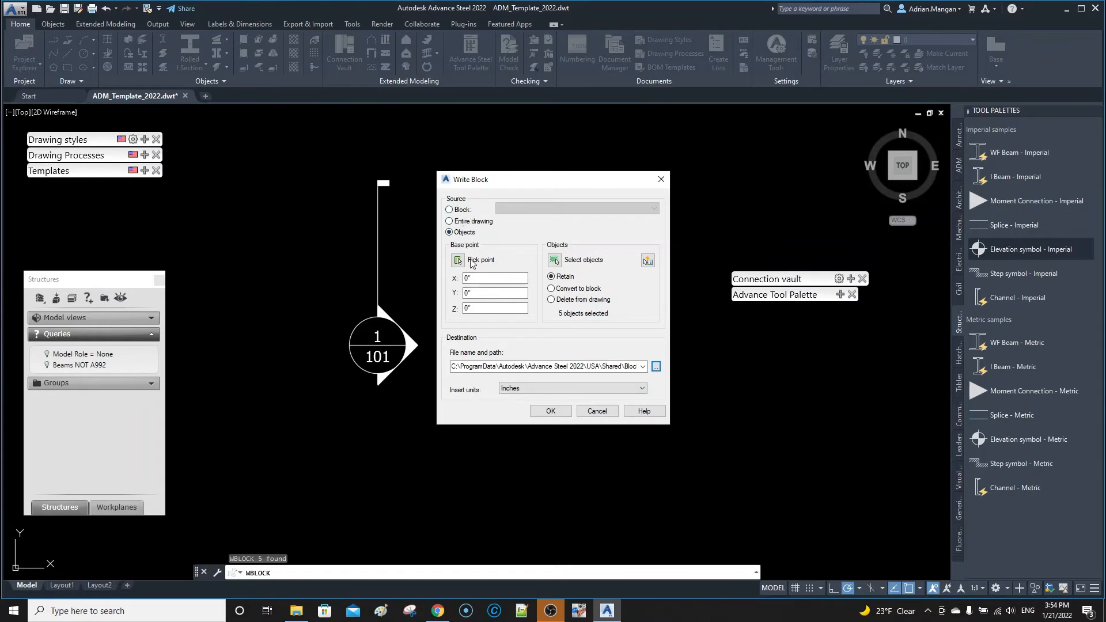
Pick the symbol's centre as base point and write the working point block
{"action": "left_click", "coordinate": [456, 260]}
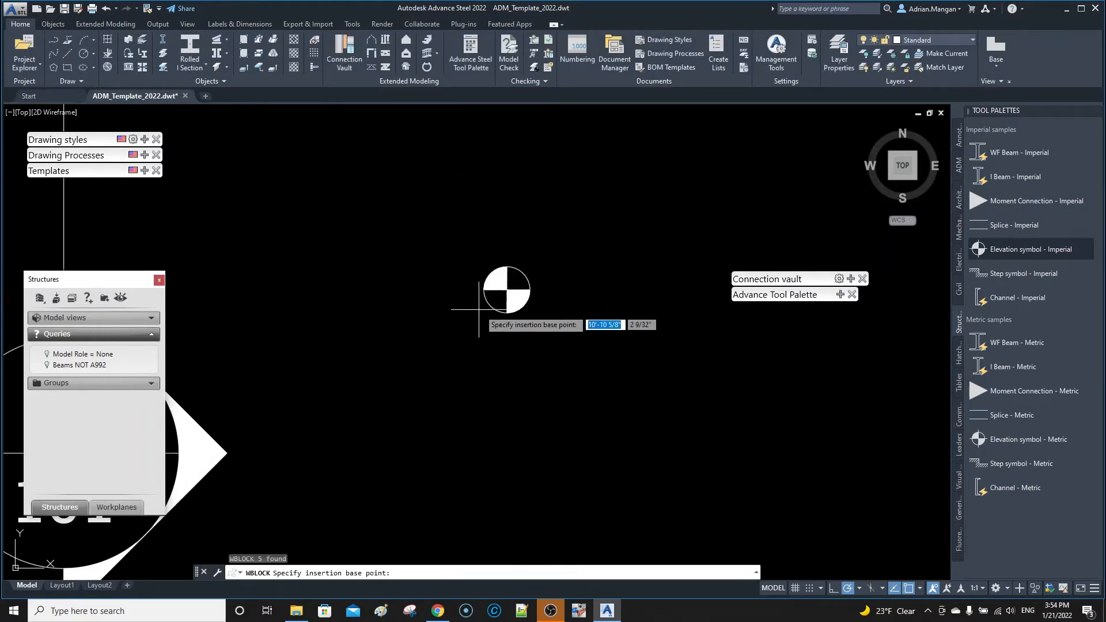
{"action": "left_click", "coordinate": [506, 289]}
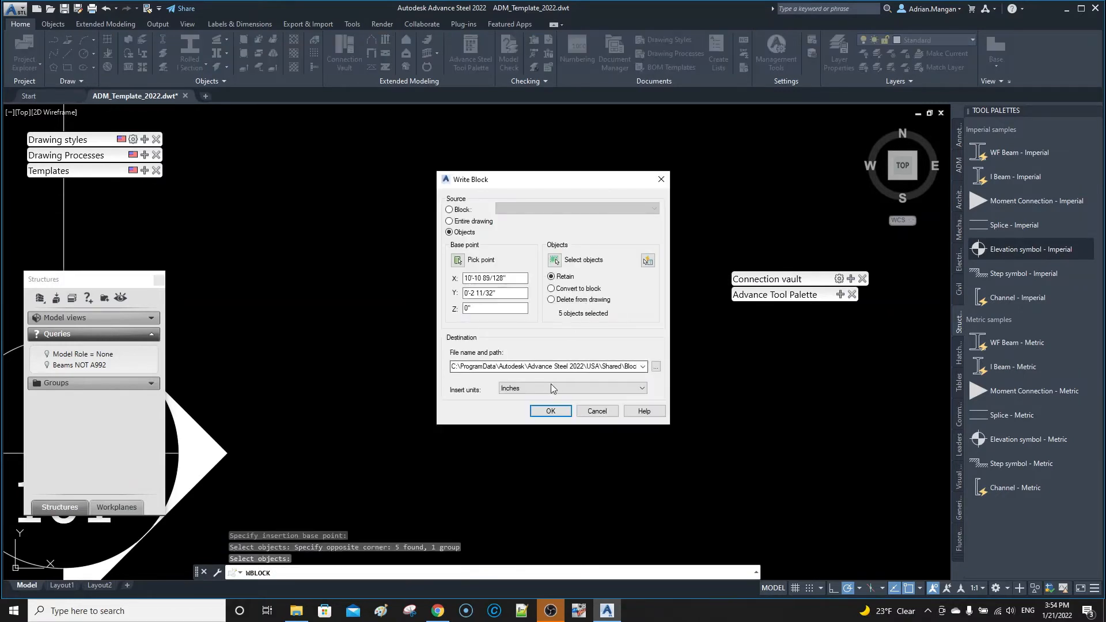
{"action": "left_click", "coordinate": [551, 411]}
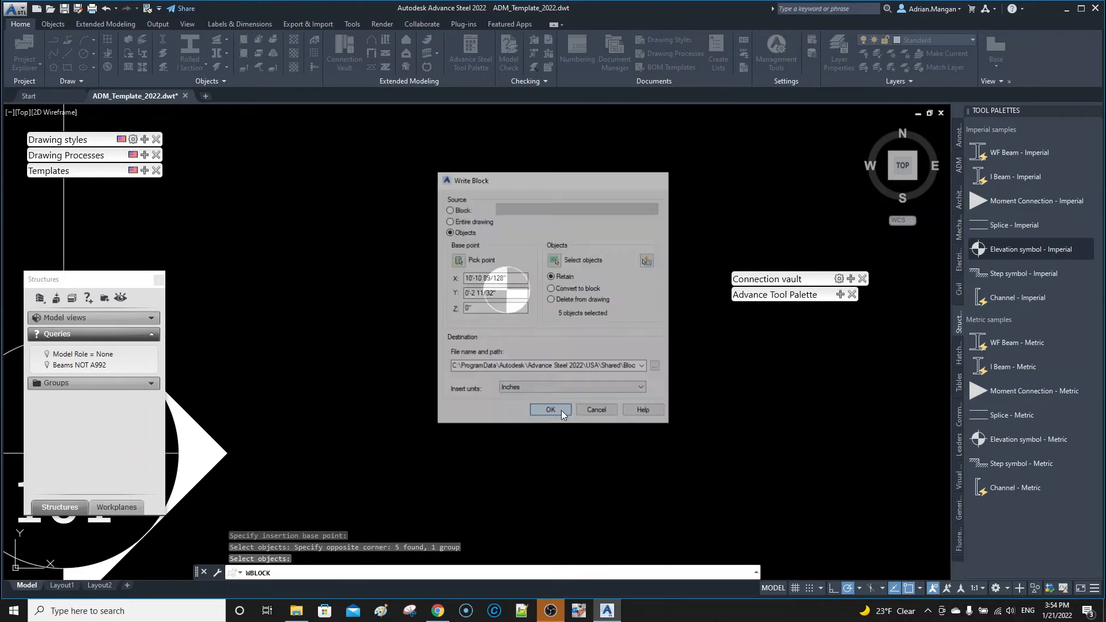
{"action": "left_click", "coordinate": [551, 409]}
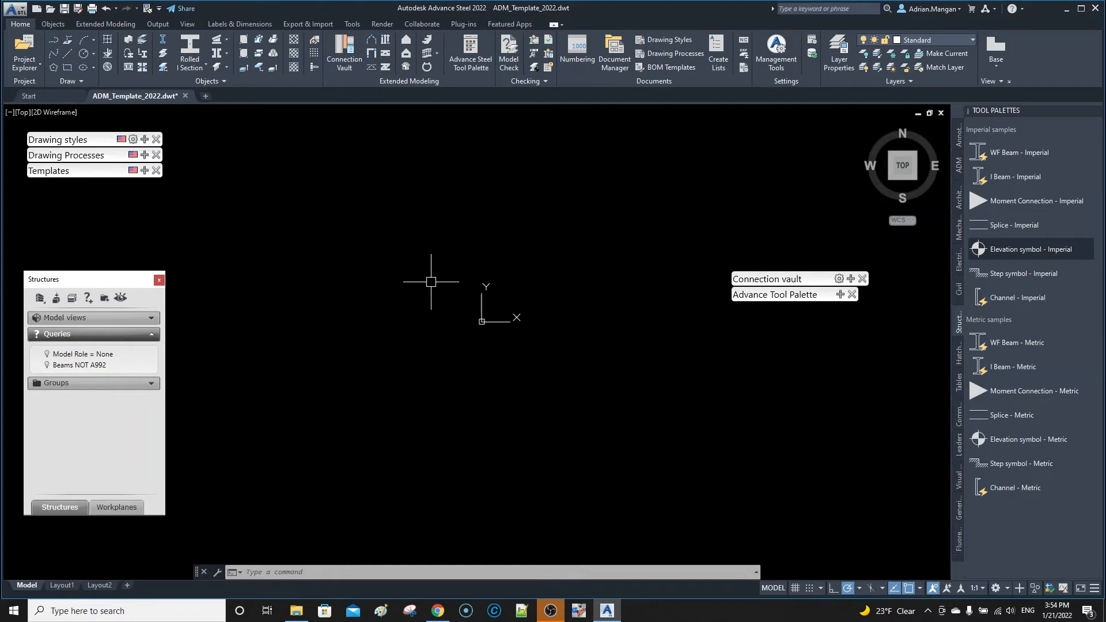
{"action": "mouse_move", "coordinate": [321, 156]}
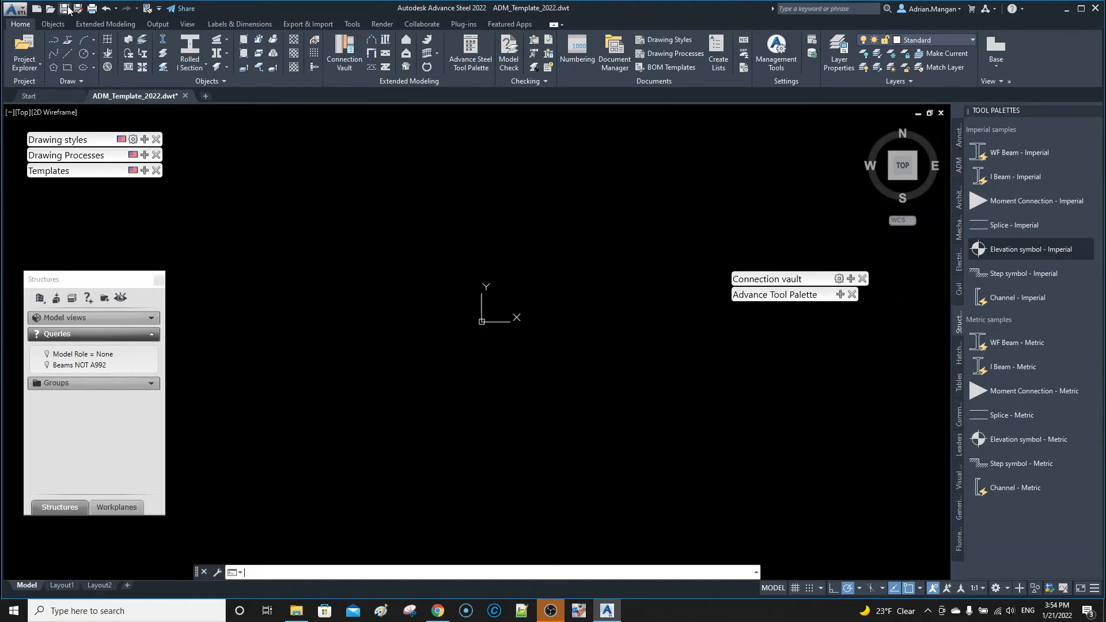
Close ADM_Template_2022.dwt, saving its changes, returning to the Start page
{"action": "left_click", "coordinate": [76, 7]}
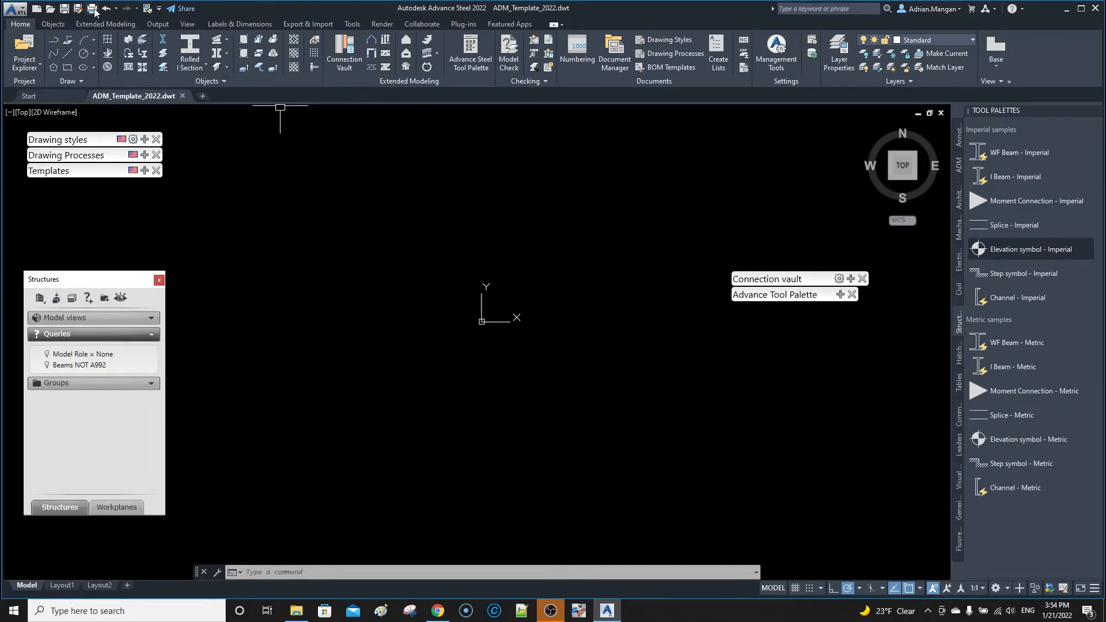
{"action": "left_click", "coordinate": [104, 8]}
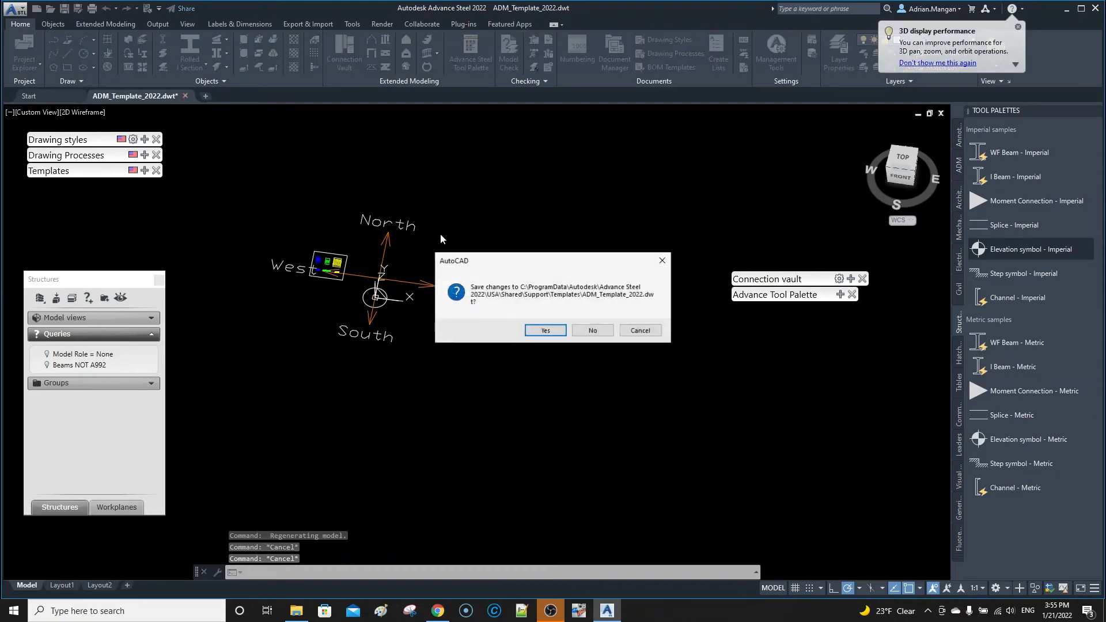
{"action": "left_click", "coordinate": [544, 330]}
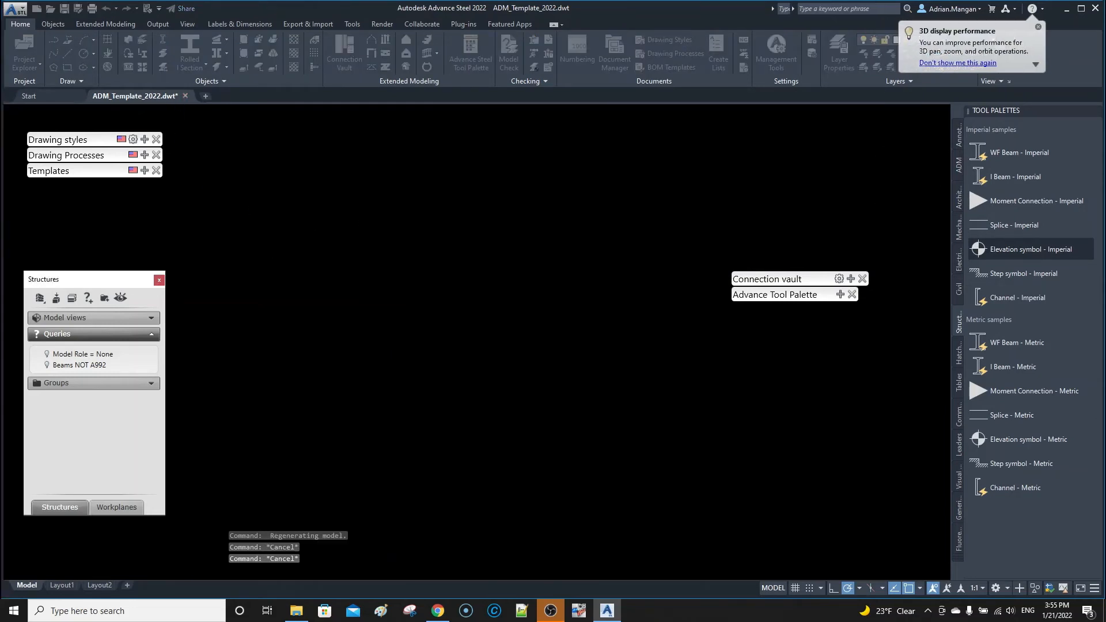
{"action": "left_click", "coordinate": [29, 96]}
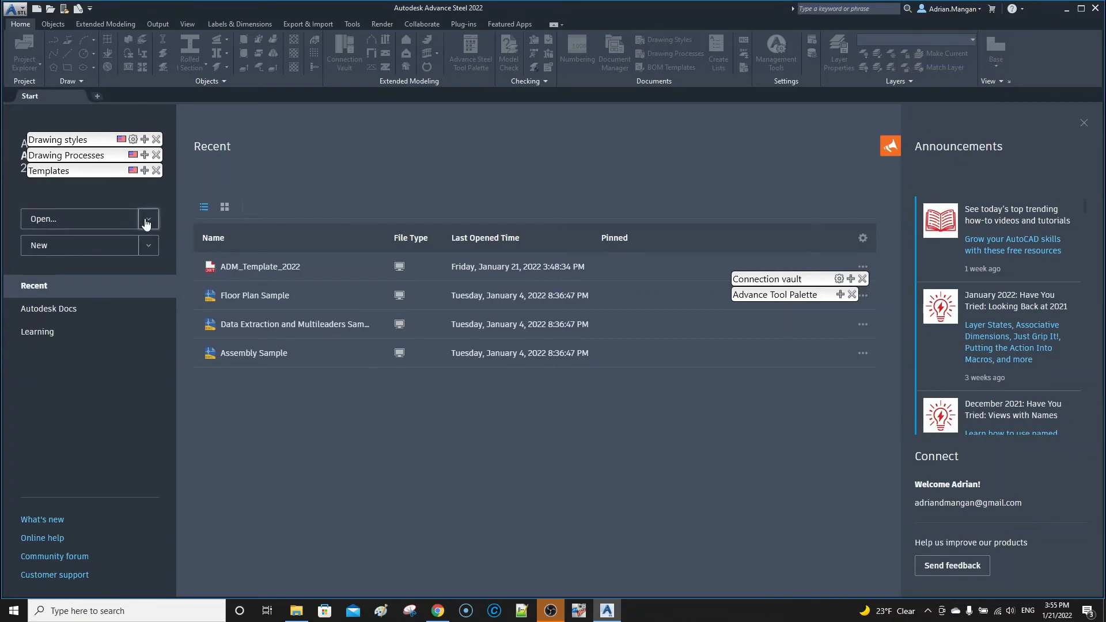
Show recent drawings as thumbnails, close the reopened template drawing, and start a new drawing
{"action": "left_click", "coordinate": [148, 219]}
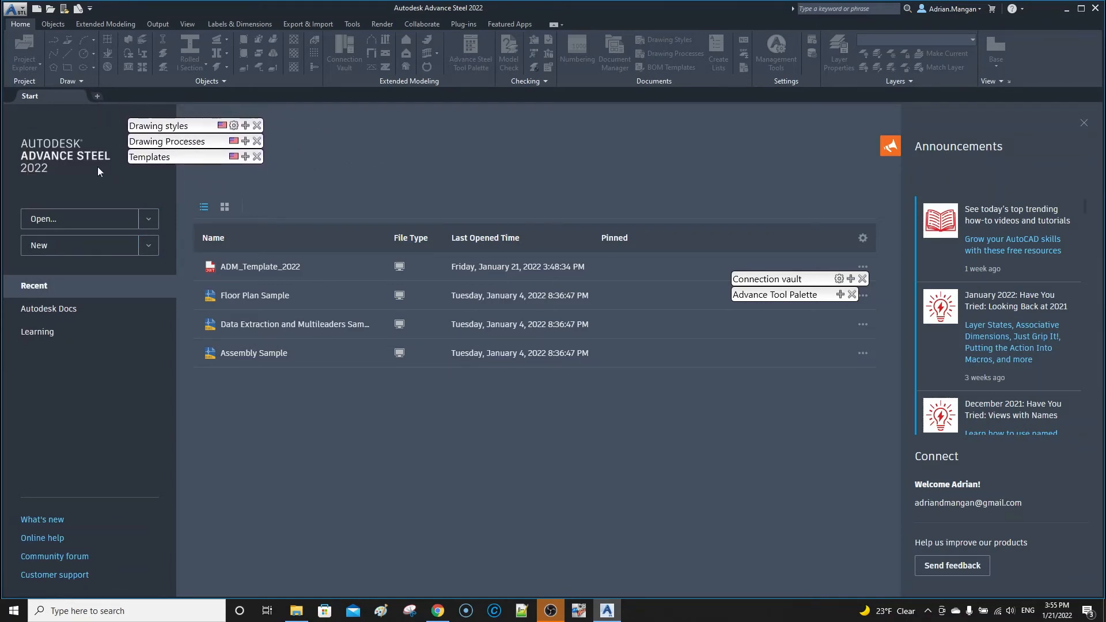
{"action": "mouse_move", "coordinate": [144, 245]}
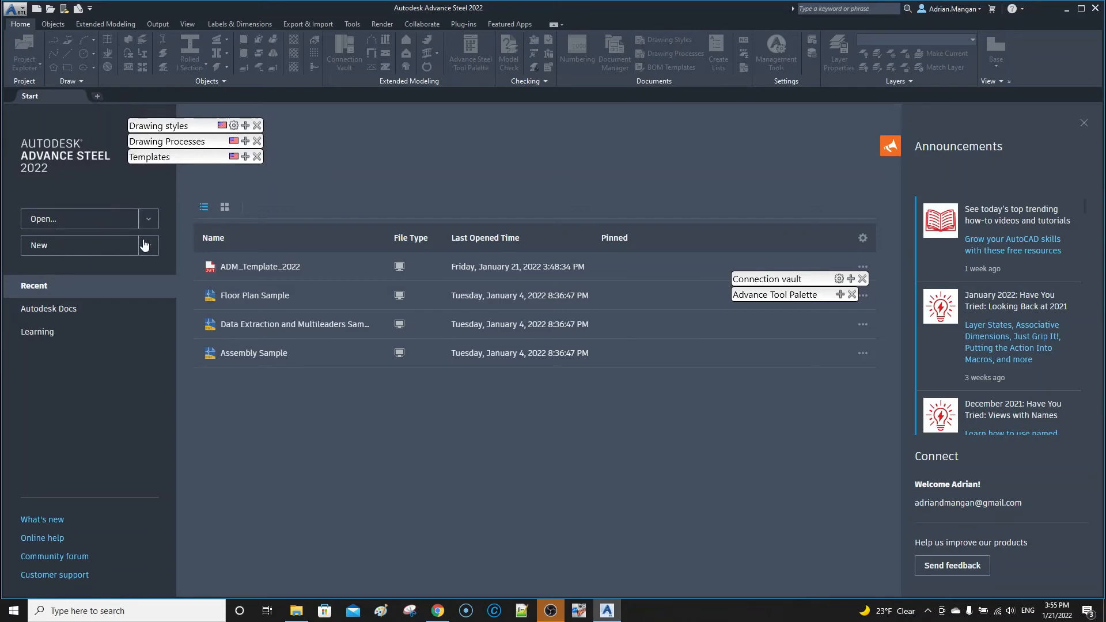
{"action": "left_click", "coordinate": [148, 219]}
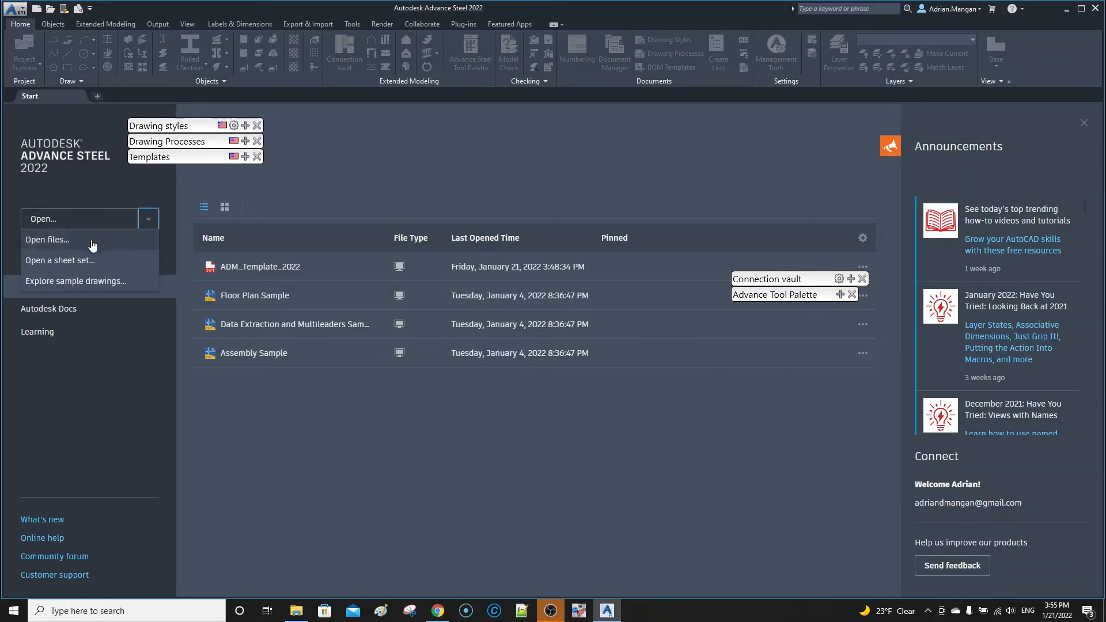
{"action": "mouse_move", "coordinate": [85, 251]}
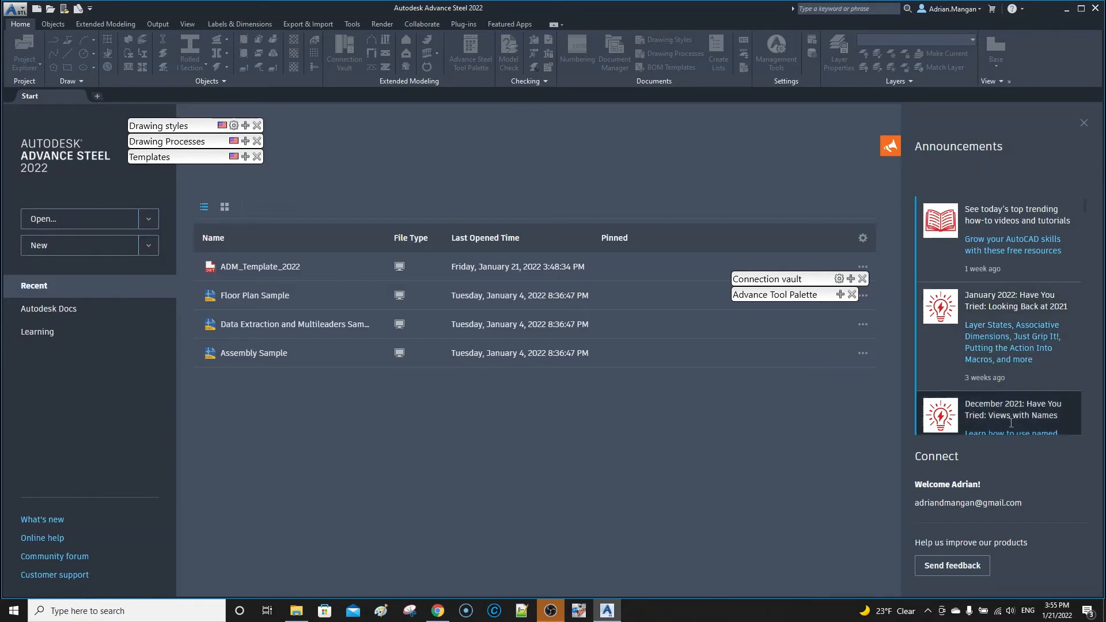
{"action": "mouse_move", "coordinate": [675, 244]}
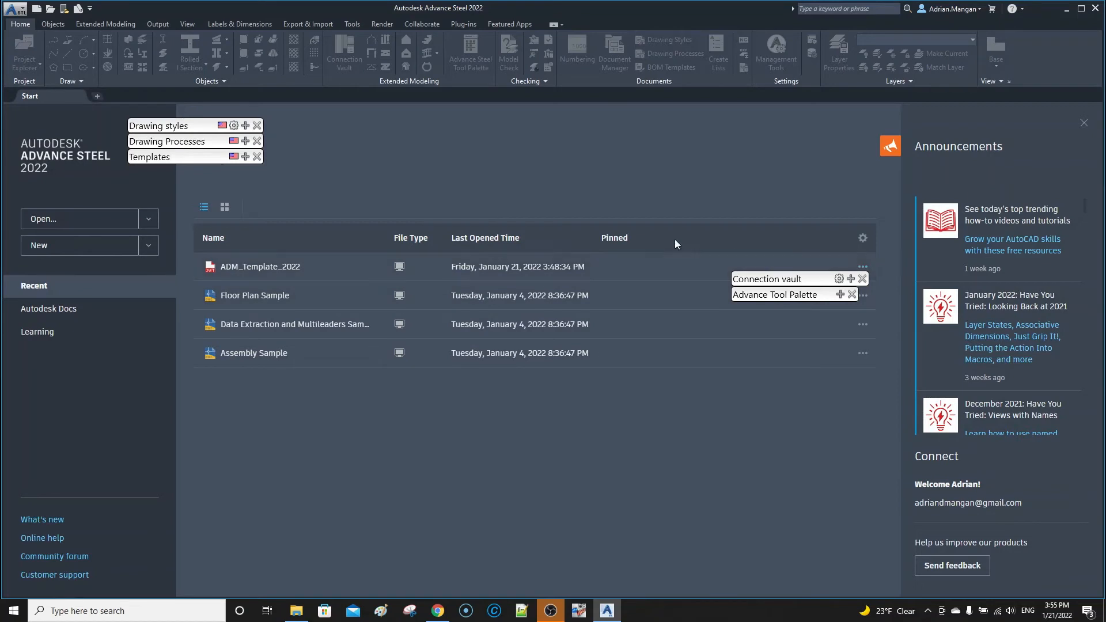
{"action": "mouse_move", "coordinate": [861, 238]}
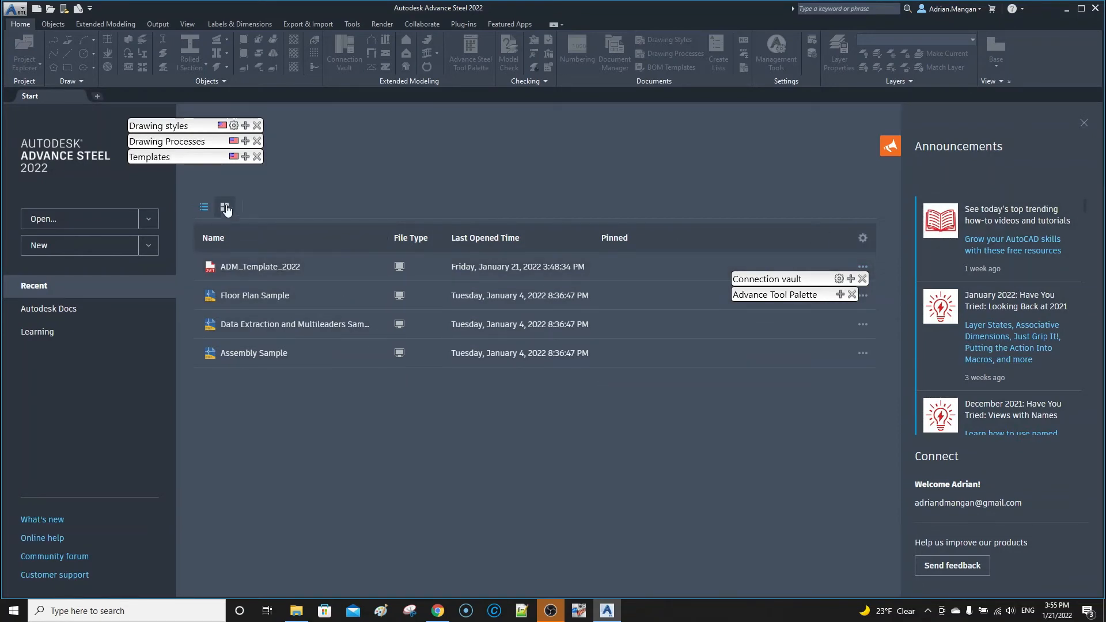
{"action": "left_click", "coordinate": [224, 207]}
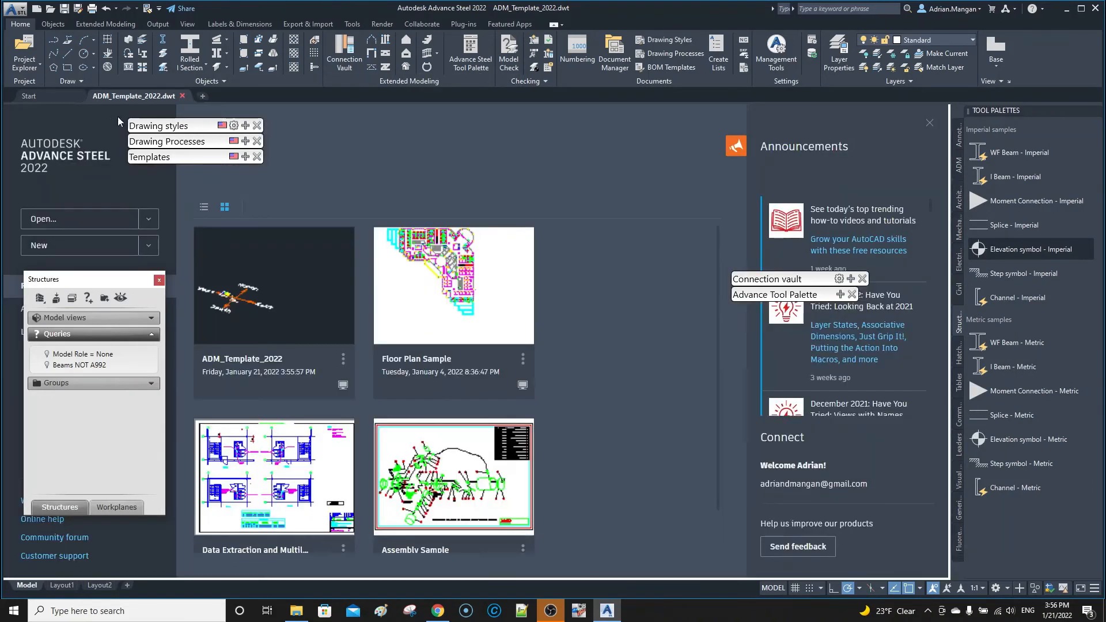
{"action": "left_click", "coordinate": [182, 96]}
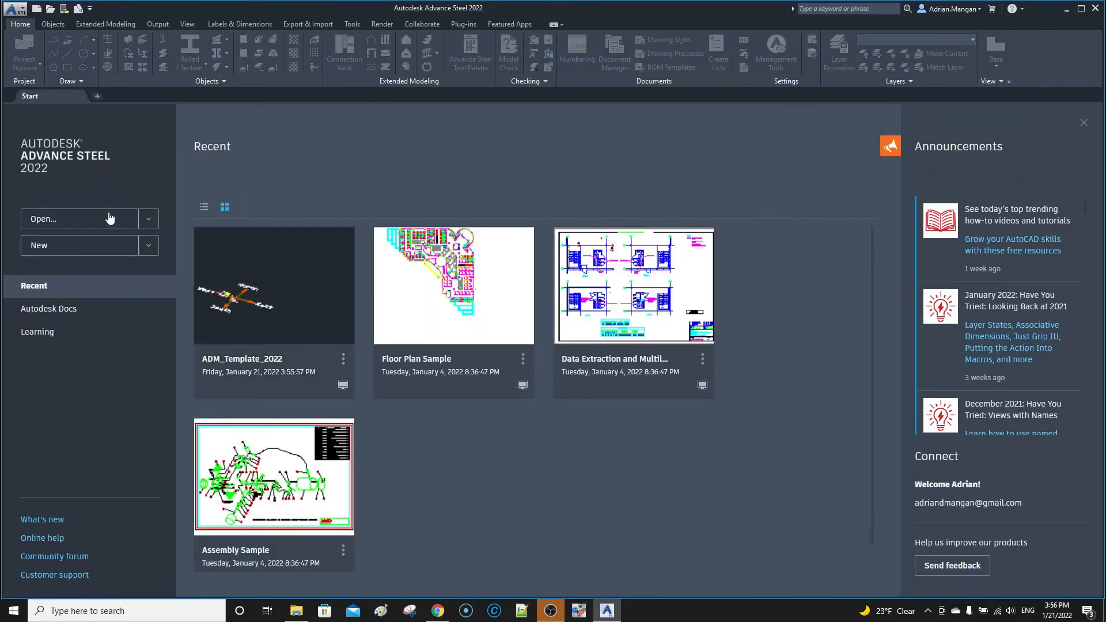
{"action": "left_click", "coordinate": [148, 244]}
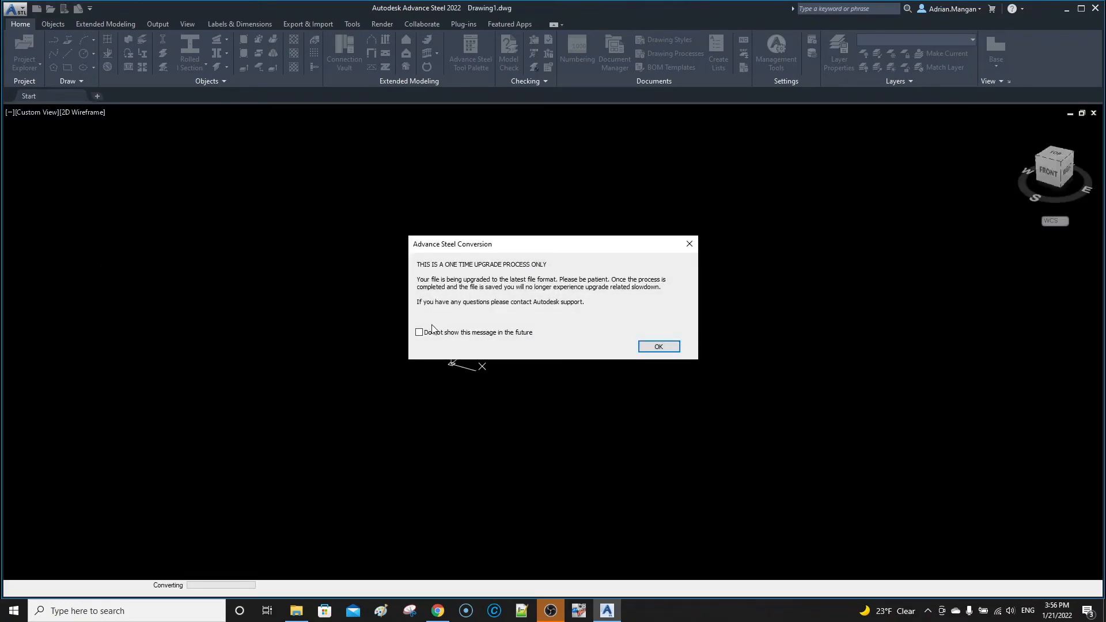
Turn off future upgrade notices, dismiss this one, and return to the Start page
{"action": "left_click", "coordinate": [418, 333]}
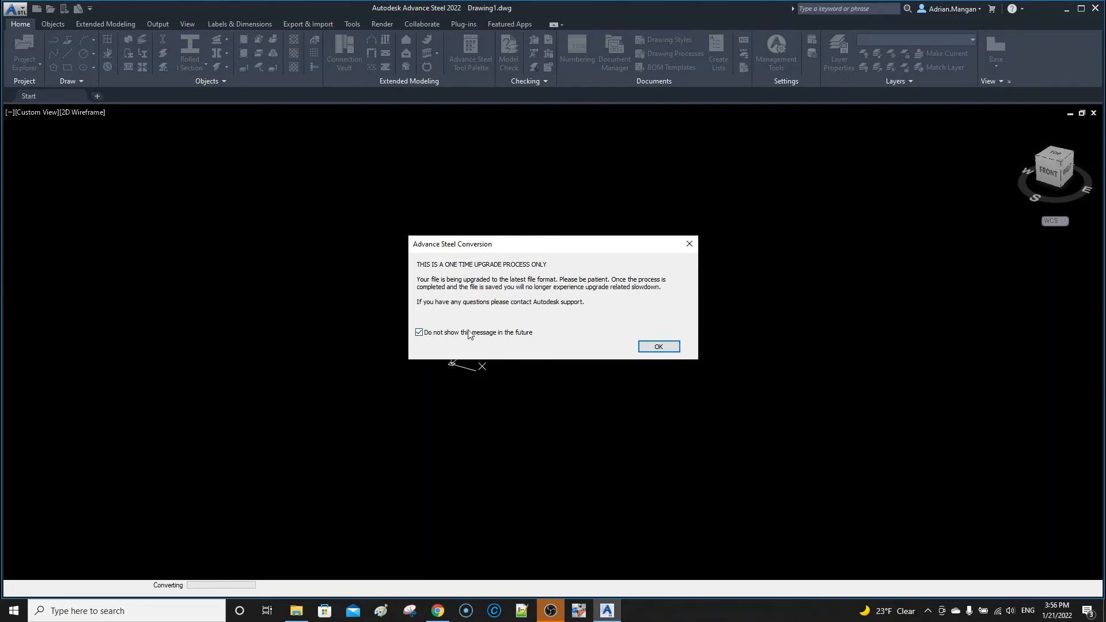
{"action": "left_click", "coordinate": [657, 346]}
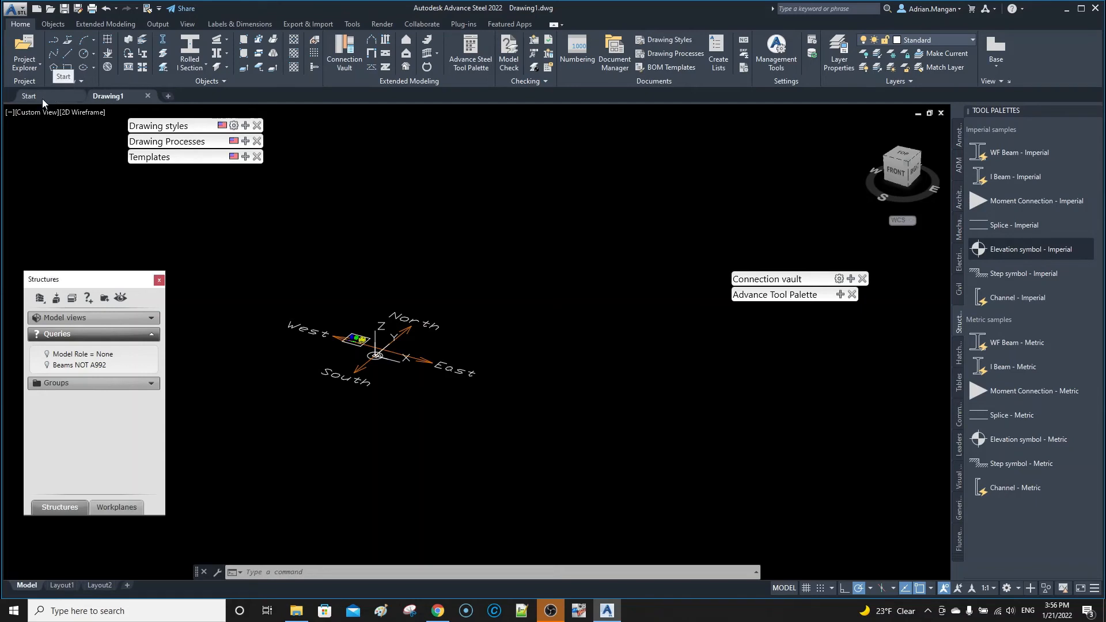
{"action": "left_click", "coordinate": [28, 96]}
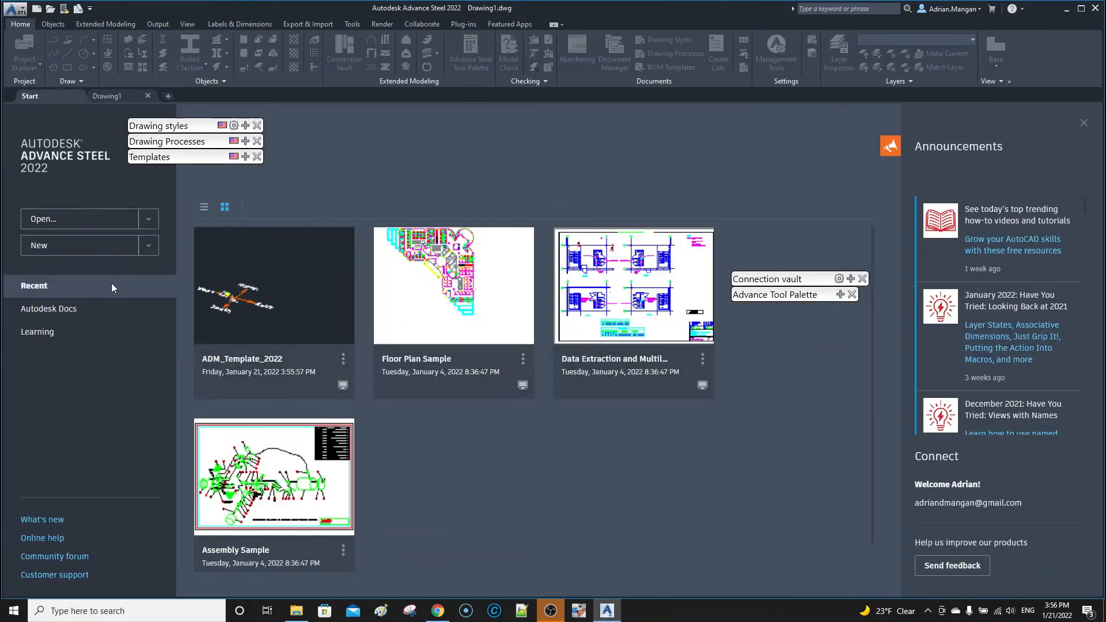
{"action": "mouse_move", "coordinate": [1076, 25]}
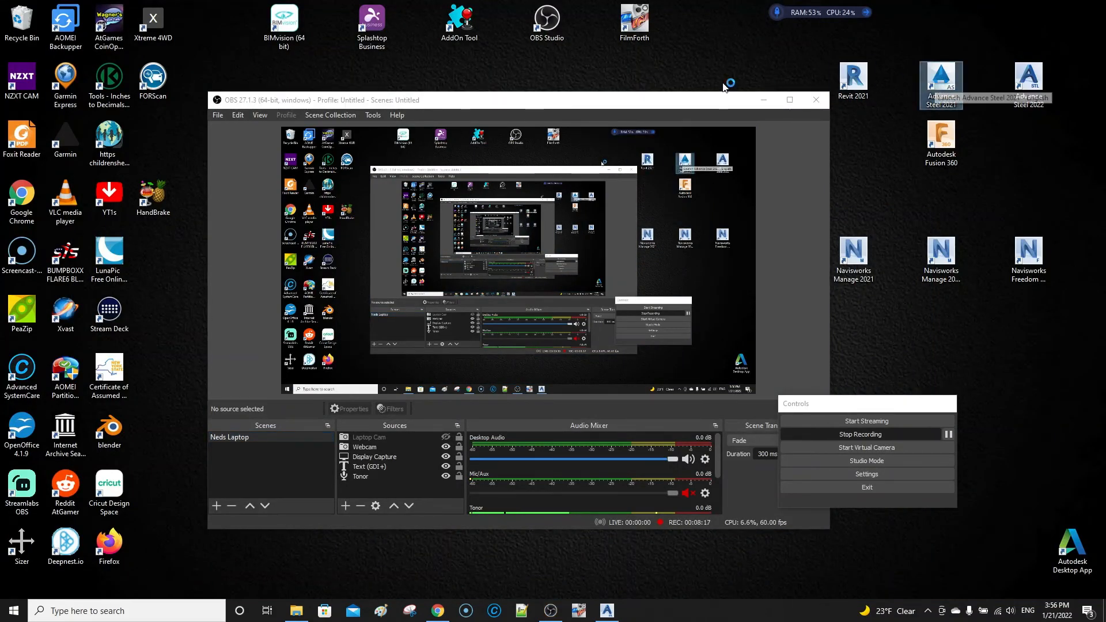
Launch Advance Steel 2021 from its desktop shortcut
{"action": "double_click", "coordinate": [940, 79]}
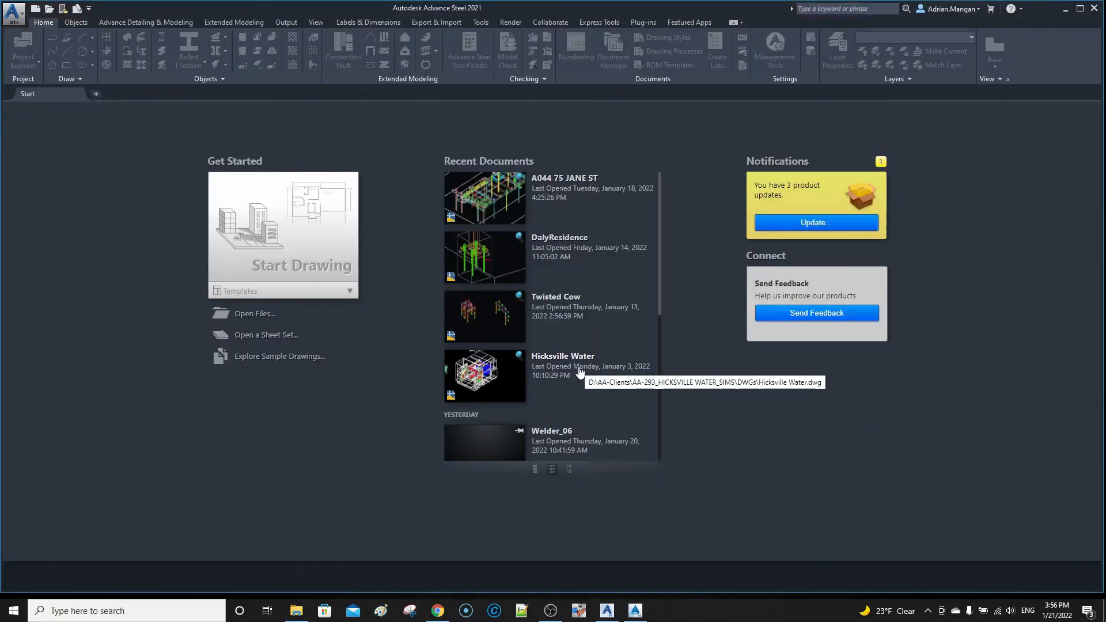
{"action": "mouse_move", "coordinate": [268, 299]}
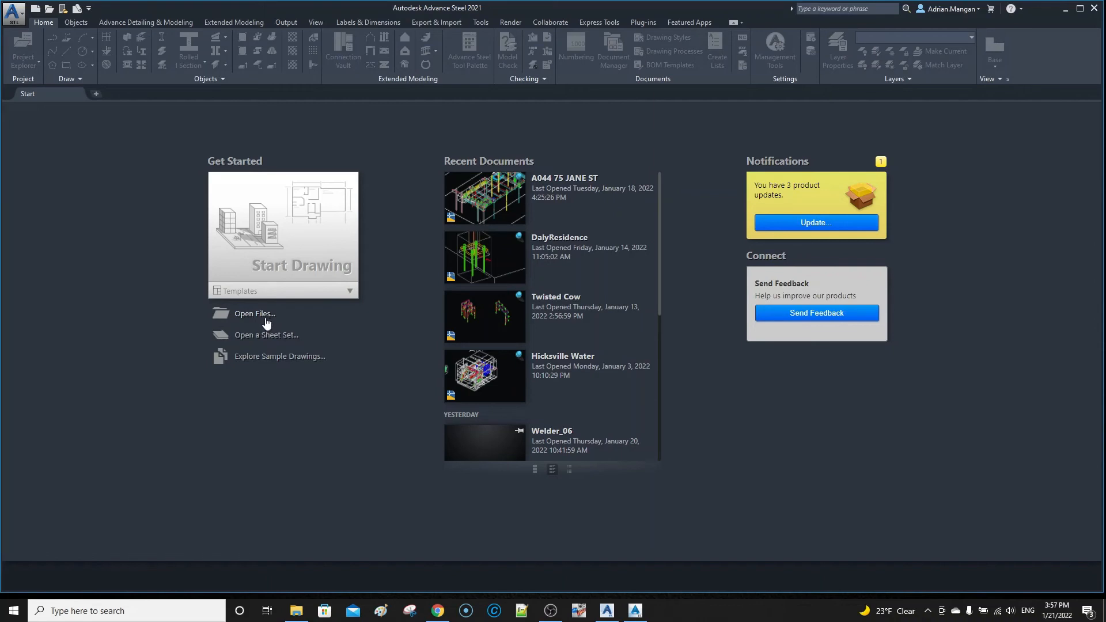
Choose Open Files... on the Advance Steel 2021 Start page
{"action": "left_click", "coordinate": [346, 291]}
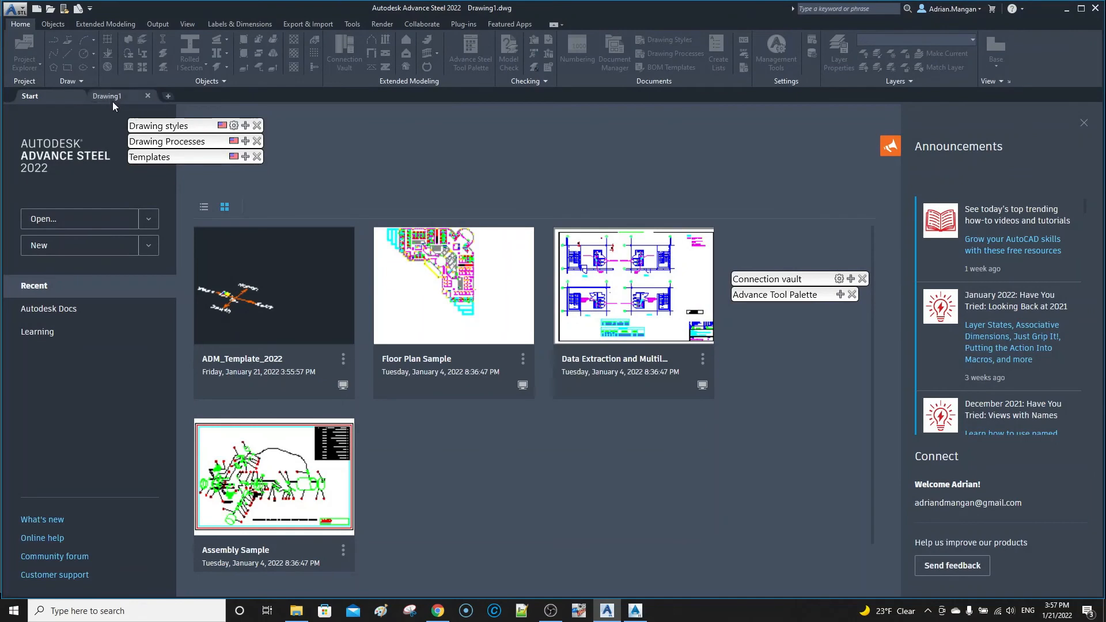
In Drawing1, auto-hide the Tool Palettes and pick the working point block from Recent blocks
{"action": "left_click", "coordinate": [108, 97]}
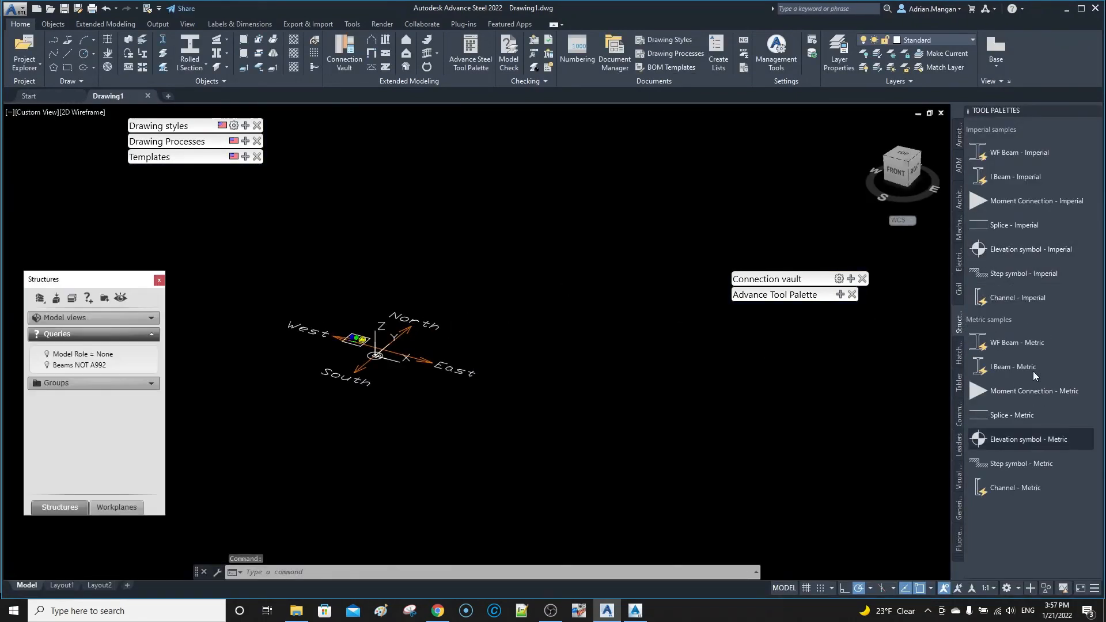
{"action": "mouse_move", "coordinate": [1030, 201]}
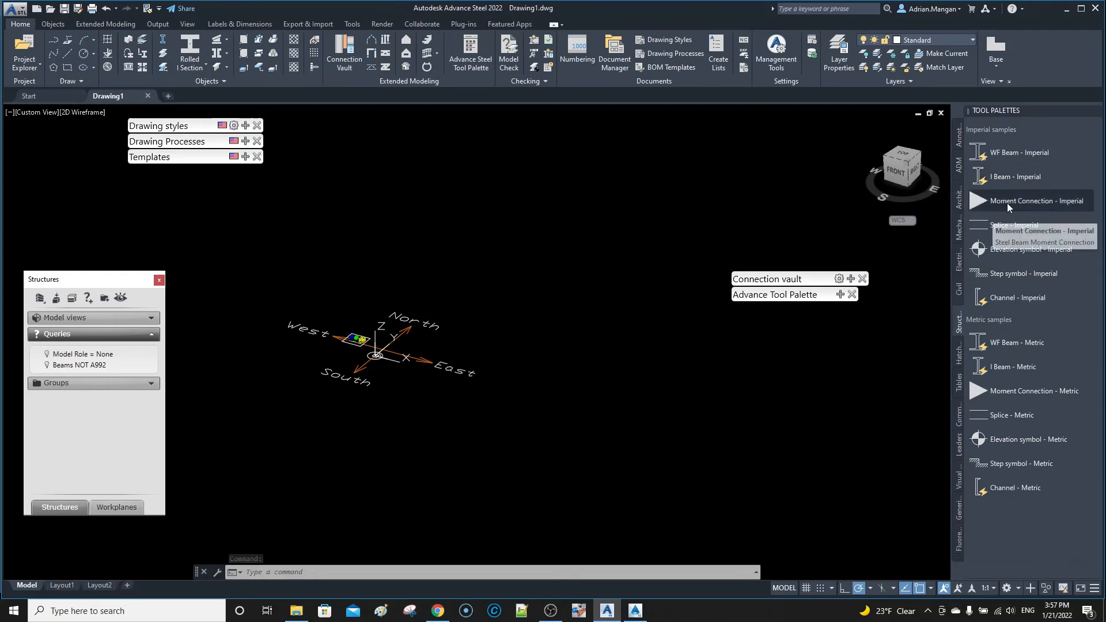
{"action": "left_click", "coordinate": [1034, 201]}
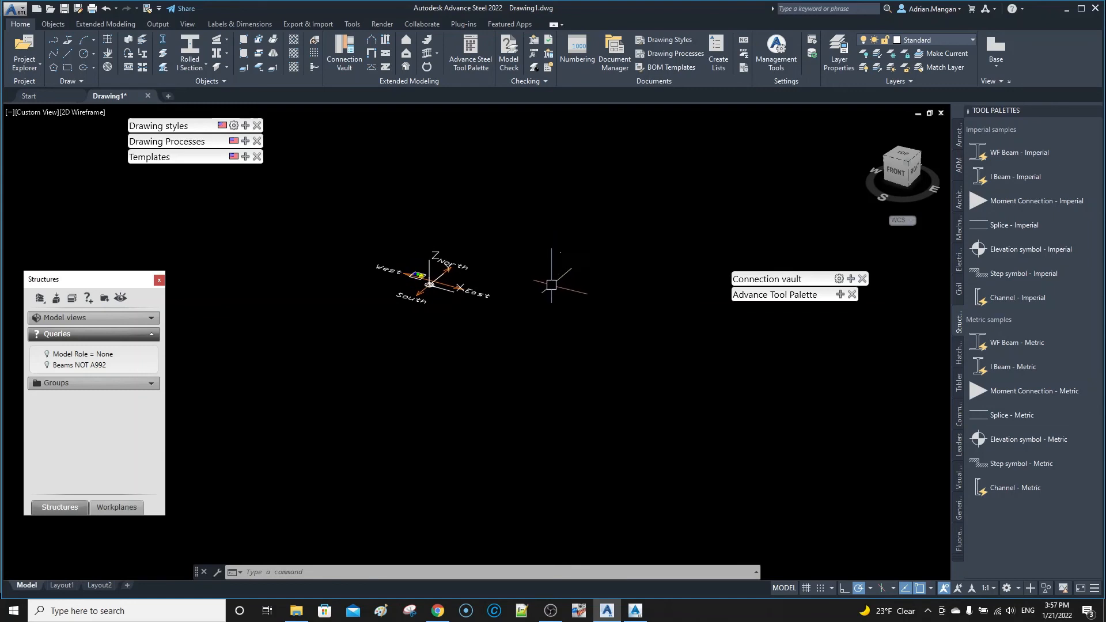
{"action": "mouse_move", "coordinate": [911, 296]}
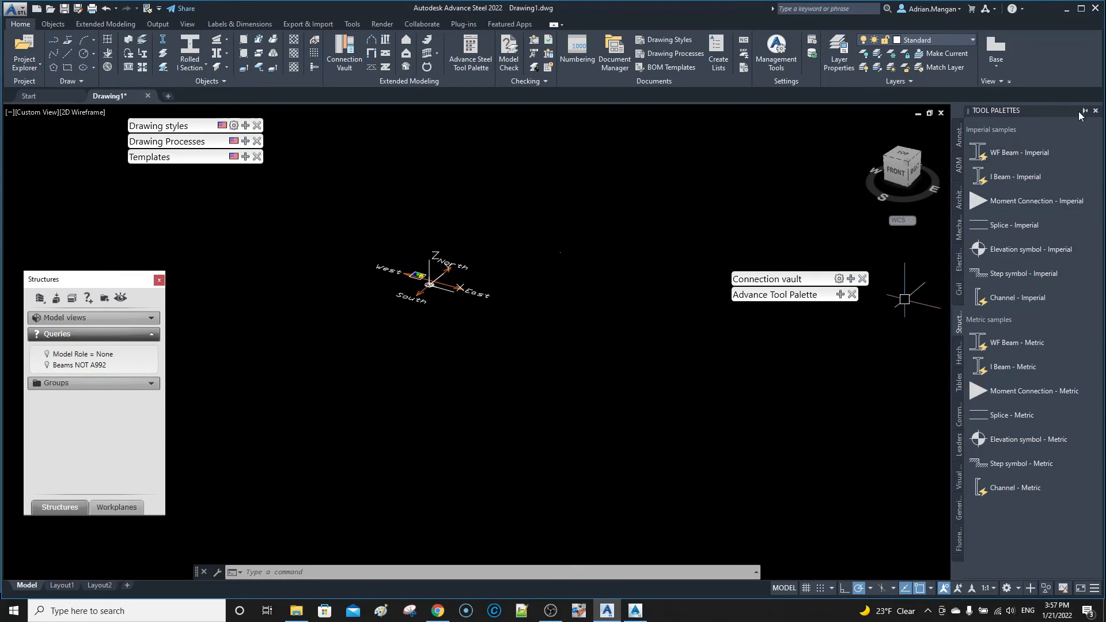
{"action": "left_click", "coordinate": [1095, 110]}
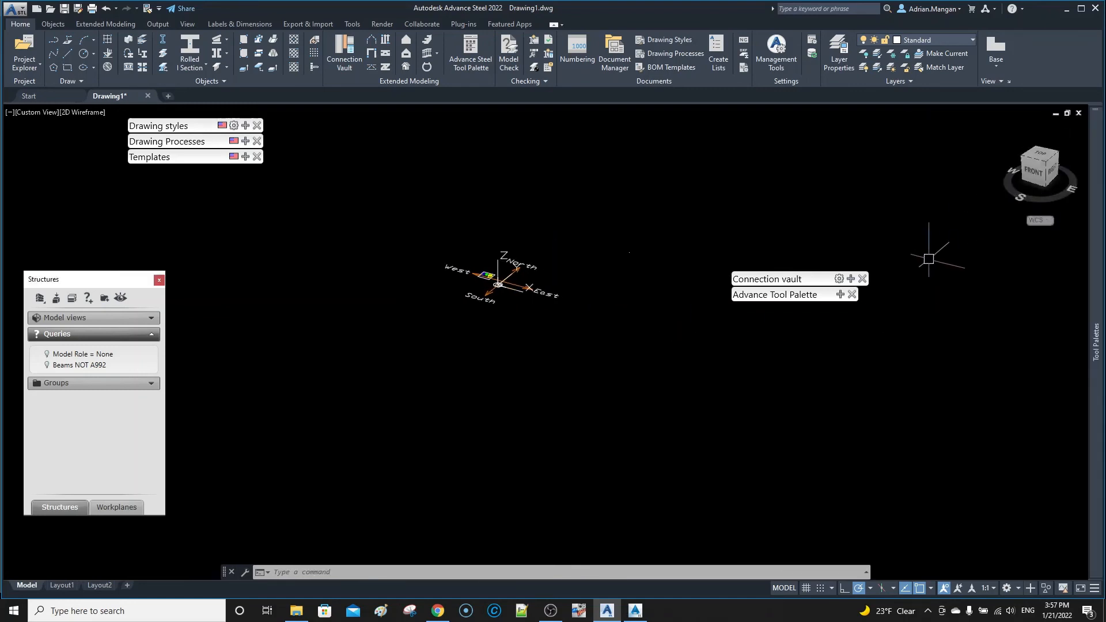
{"action": "left_click_drag", "start_coordinate": [773, 278], "coordinate": [976, 238]}
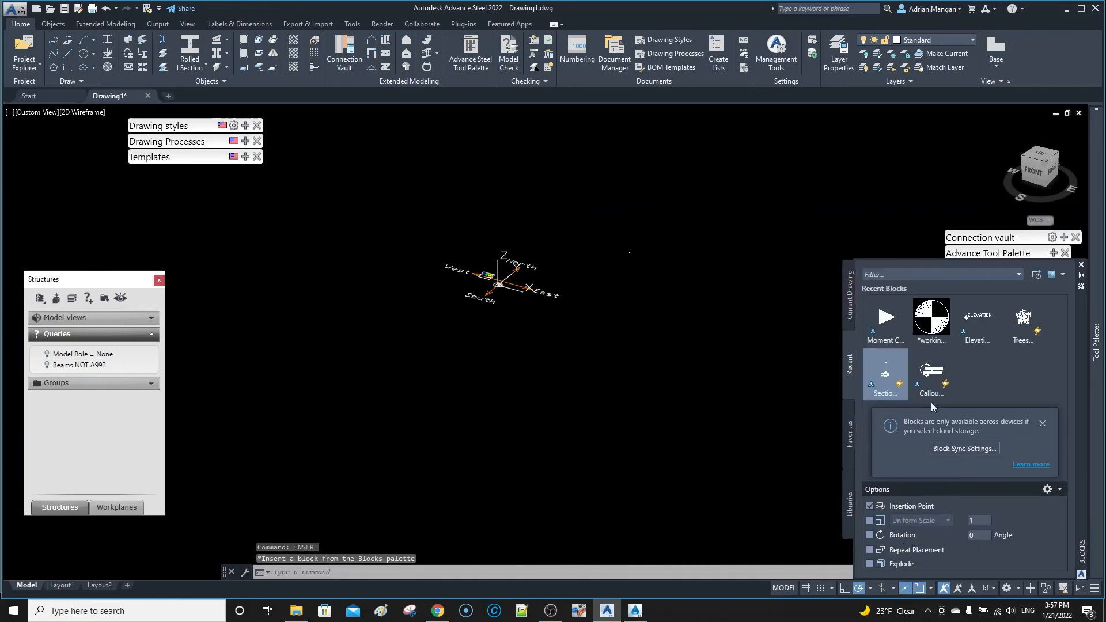
{"action": "mouse_move", "coordinate": [931, 318]}
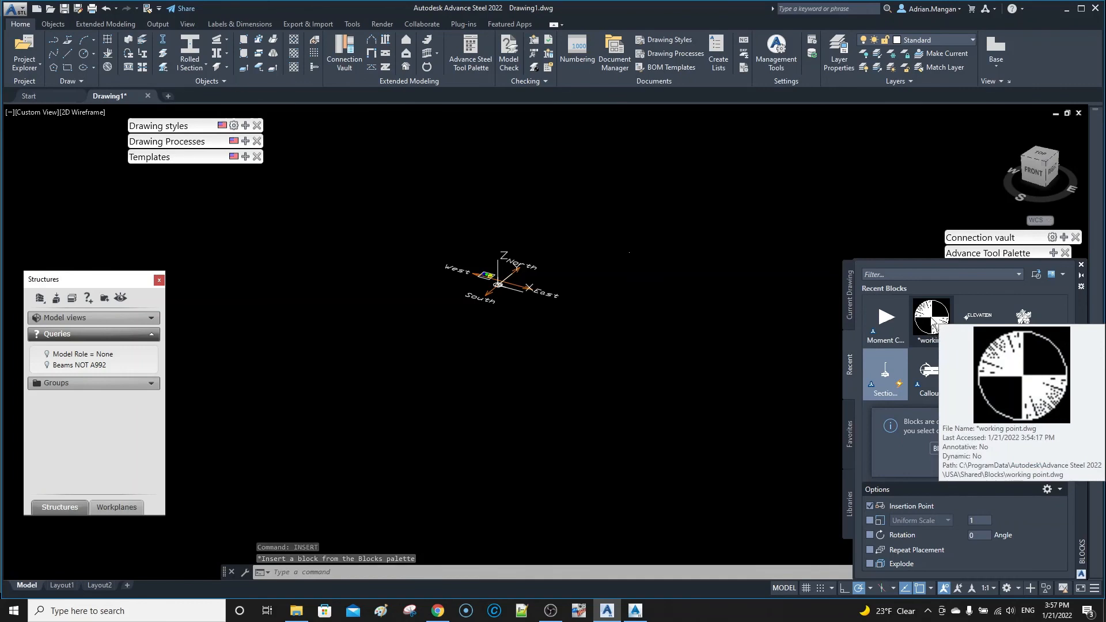
{"action": "left_click", "coordinate": [930, 320]}
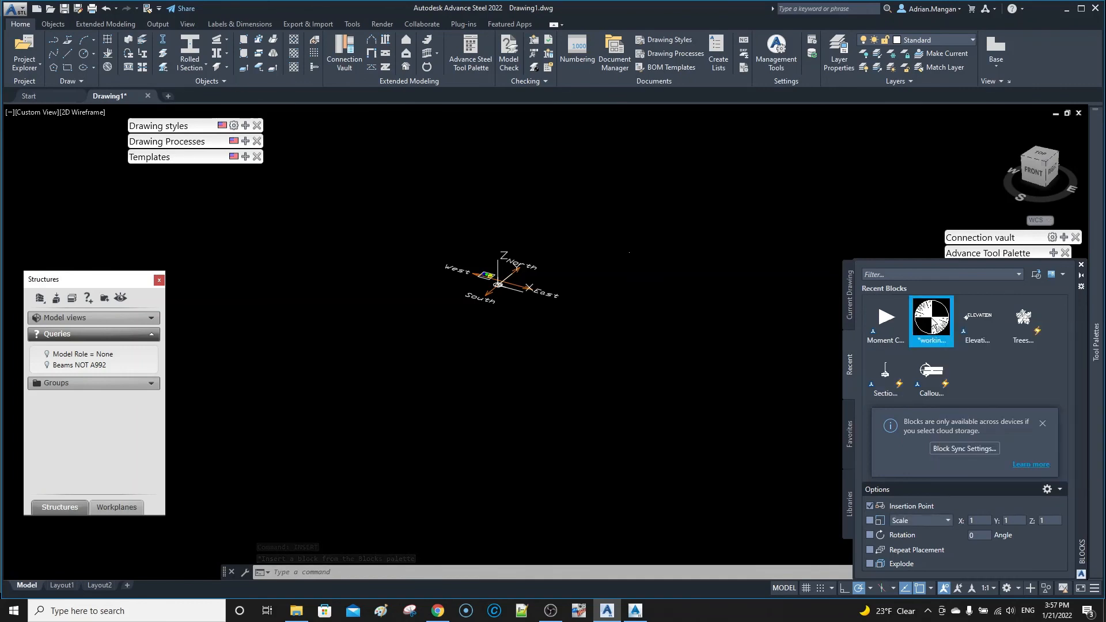